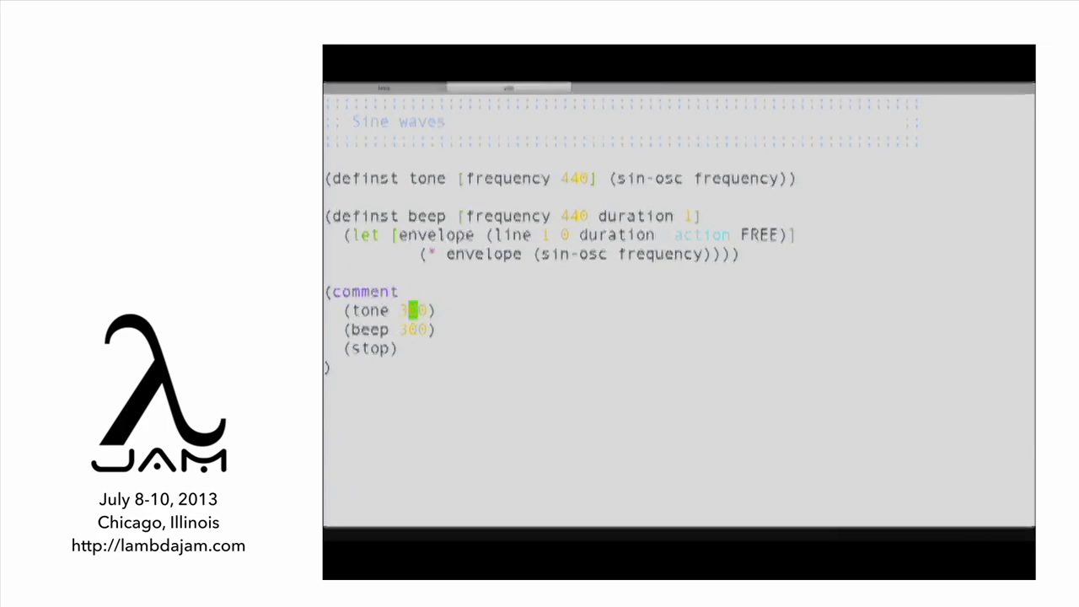
- Open Vim's command-line window below the scale definitions and begin an expression
key("ctrl+enter")
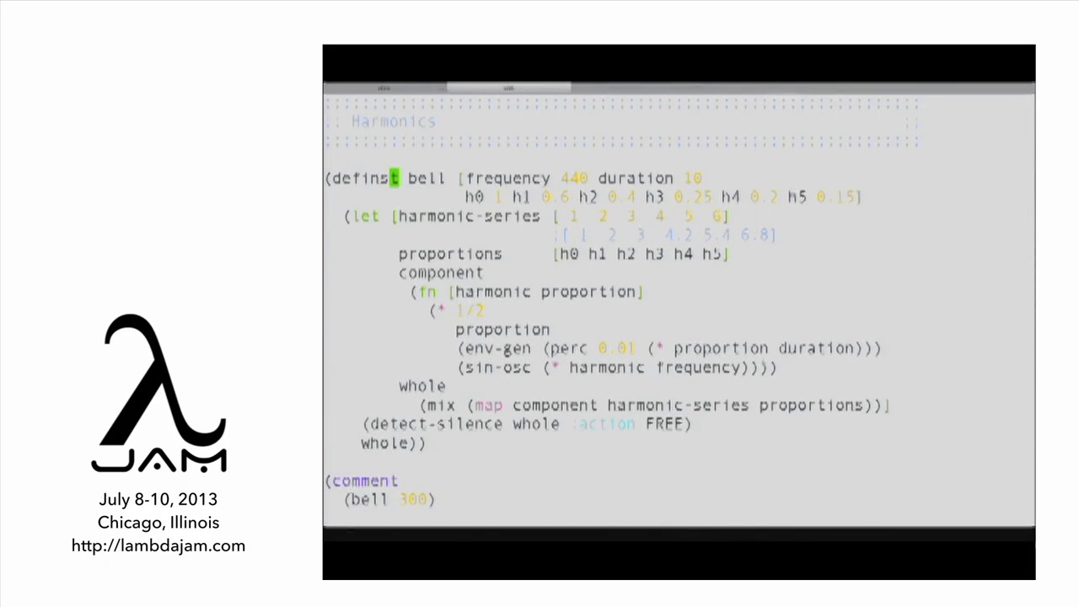
left_click(391, 234)
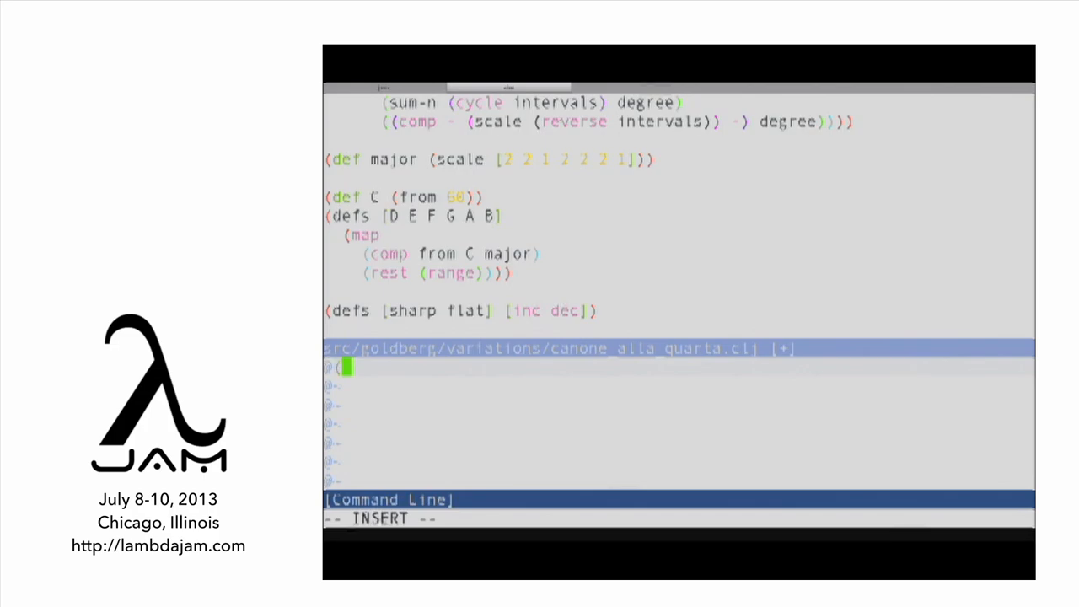
- Evaluate C to 60 and map the even-melody sketch through (comp F sharp ...)
type("C")
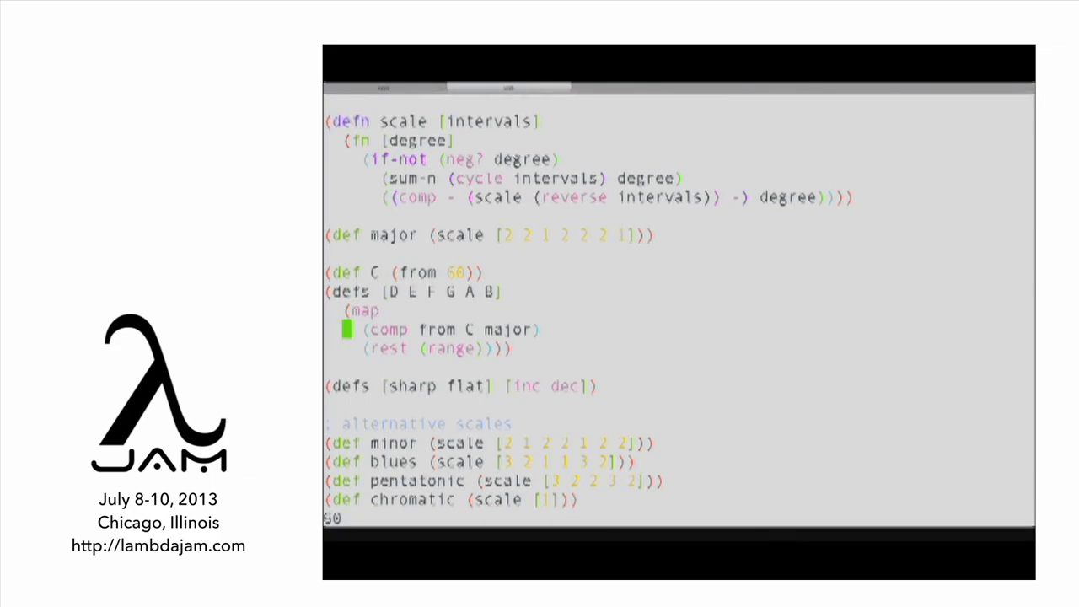
scroll("down", 3)
type("(comp F sharp")
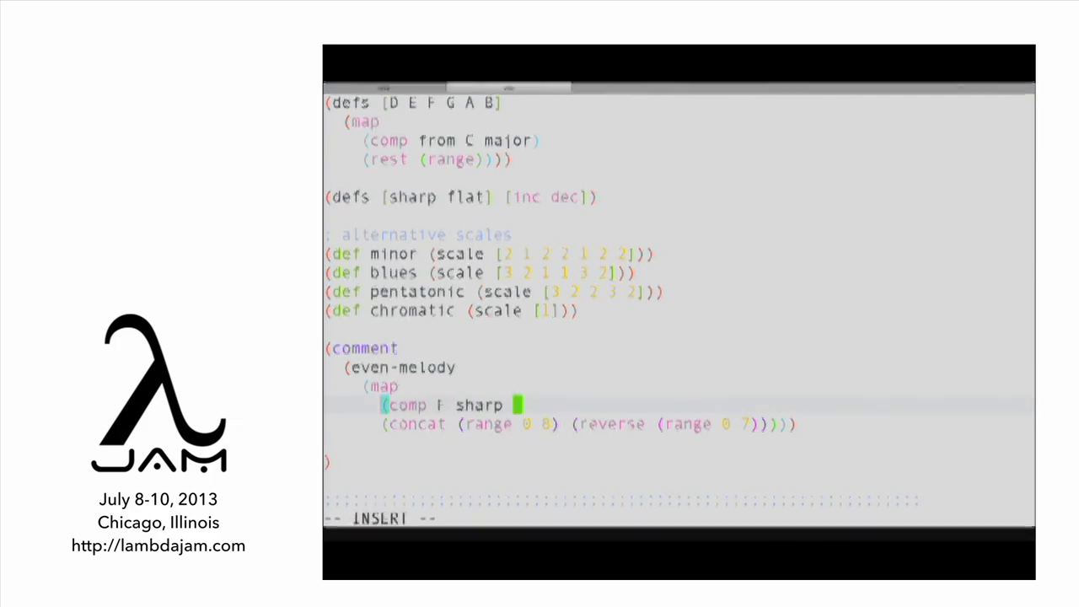
- Swap the even-melody scale to blues, then to pentatonic, re-evaluating each
type("blues")
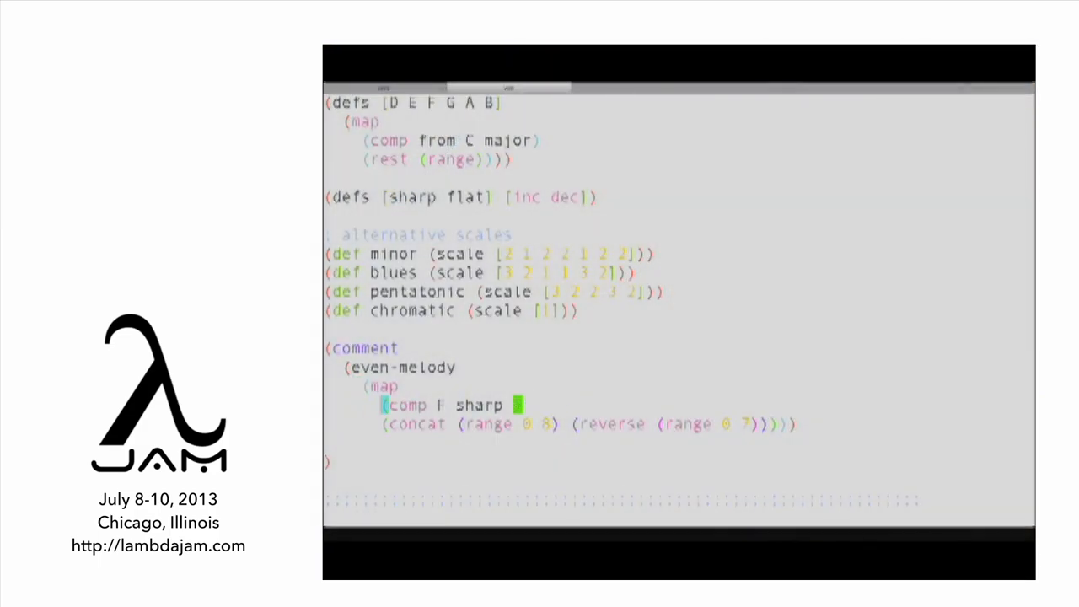
type("pentatonic")
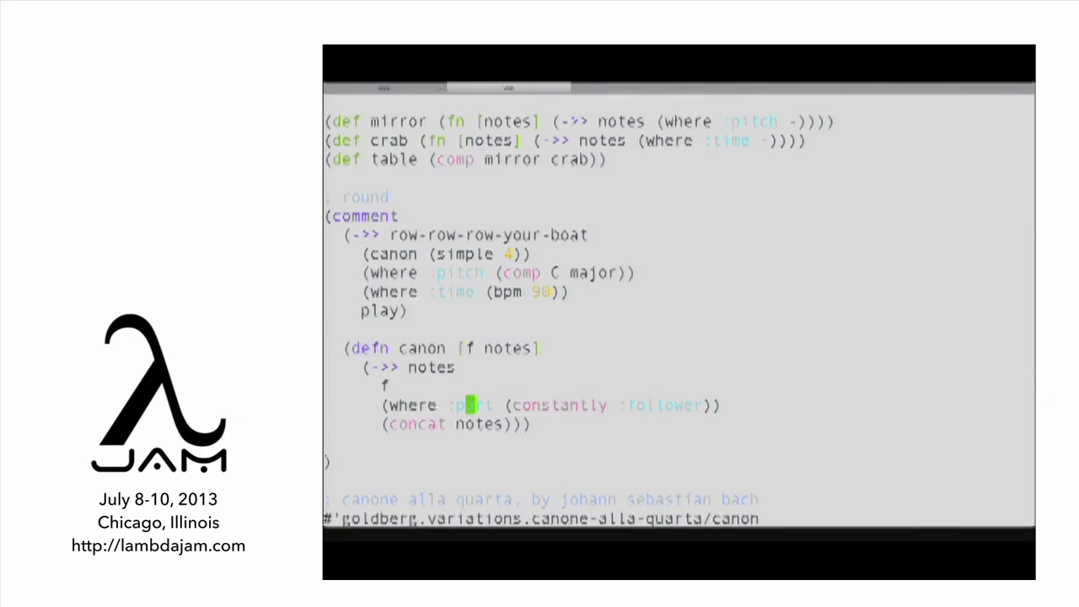
- Scroll down to the canone-alla-quarta definition below the round and canon
scroll("down", 3)
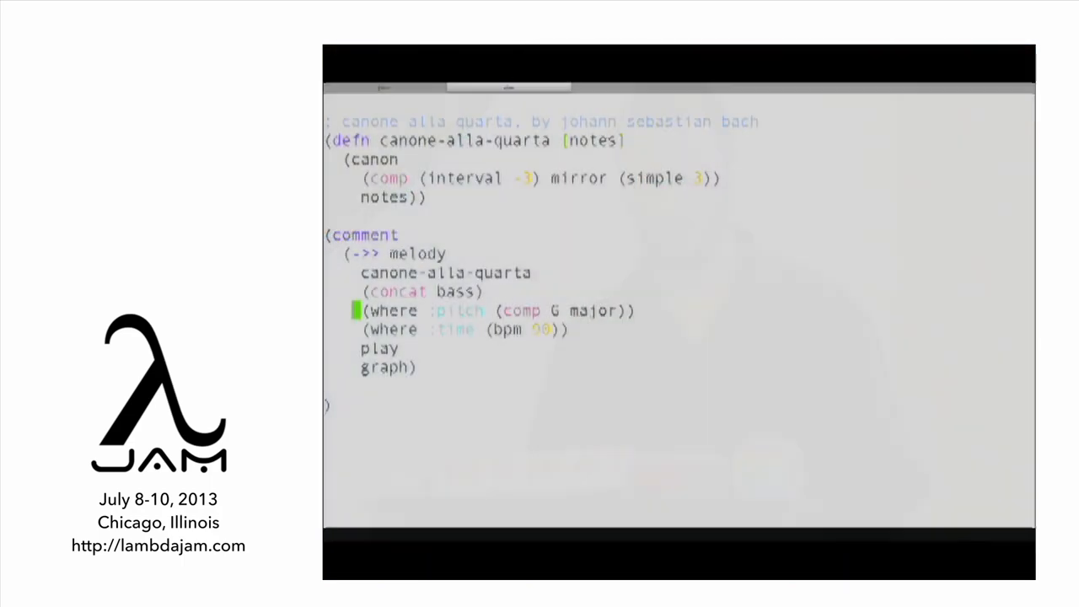
left_click(577, 310)
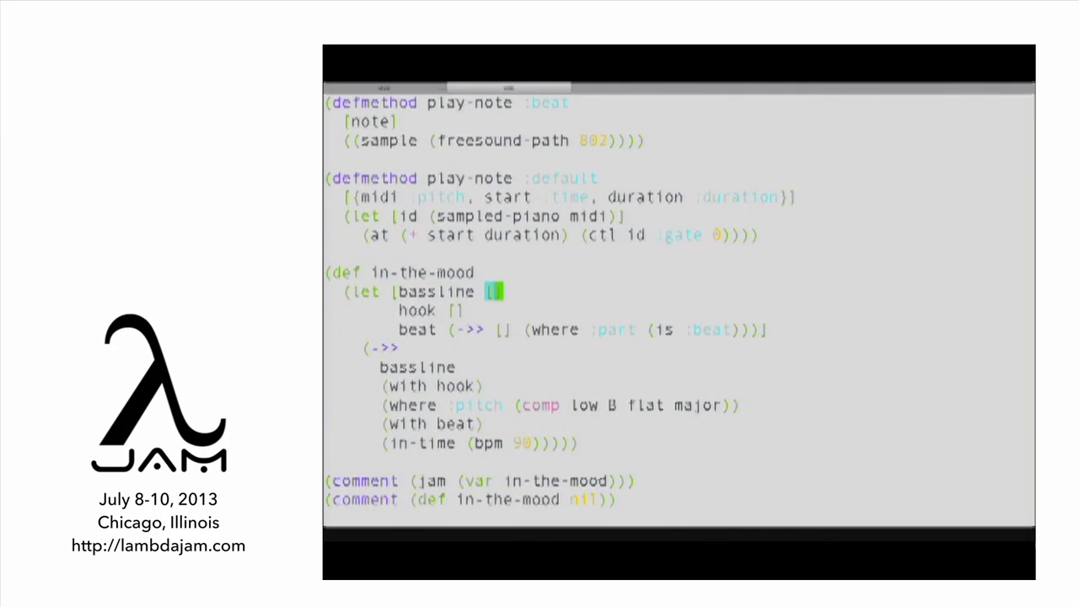
- Write the bassline as (phrase [4] [0]) and save the file
type("(phrase")
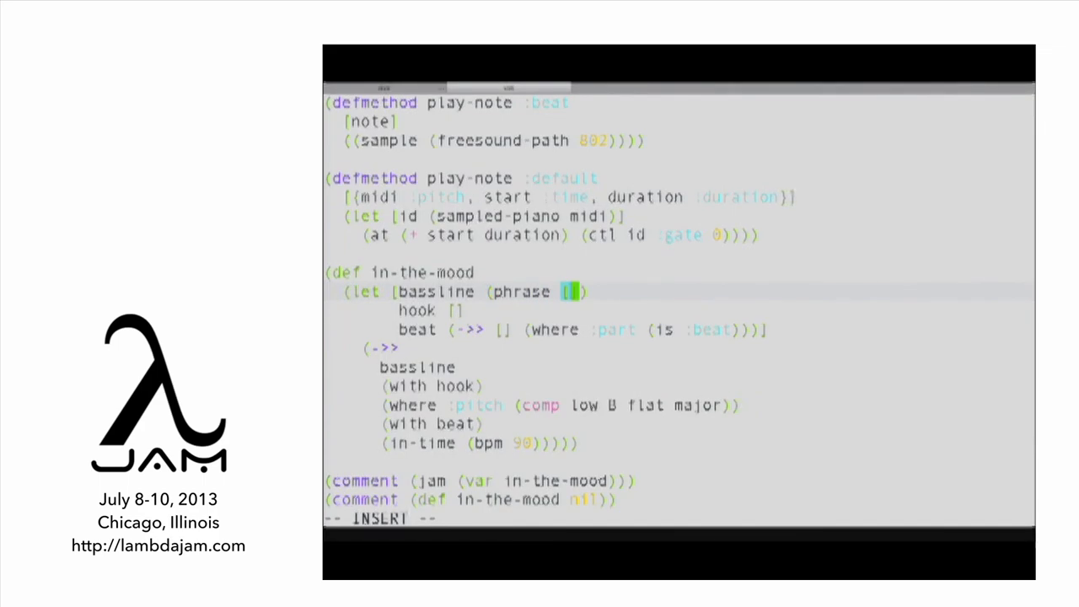
type("4] [")
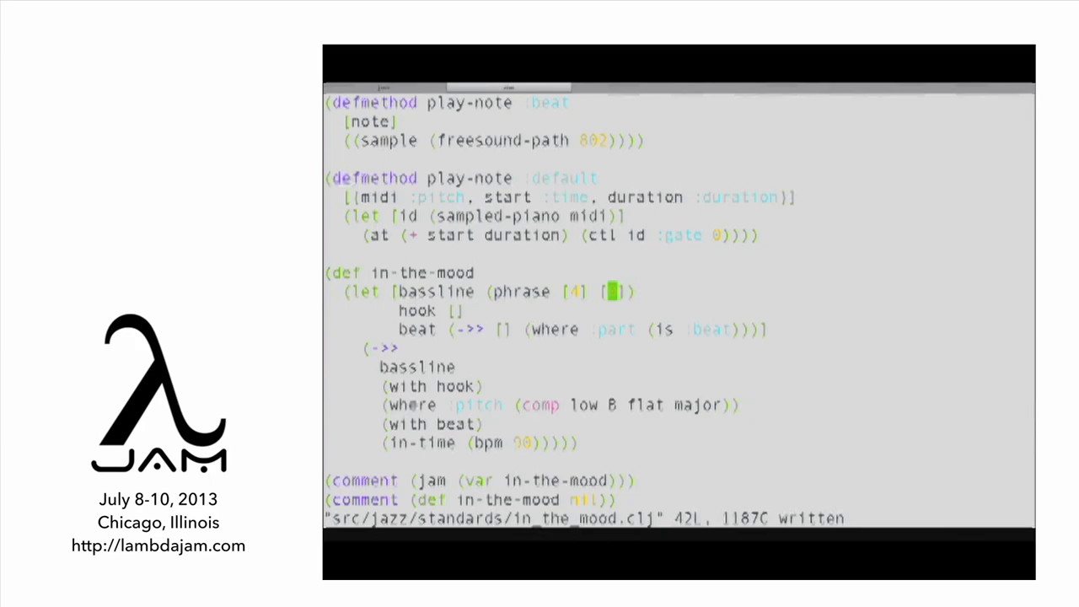
type("0")
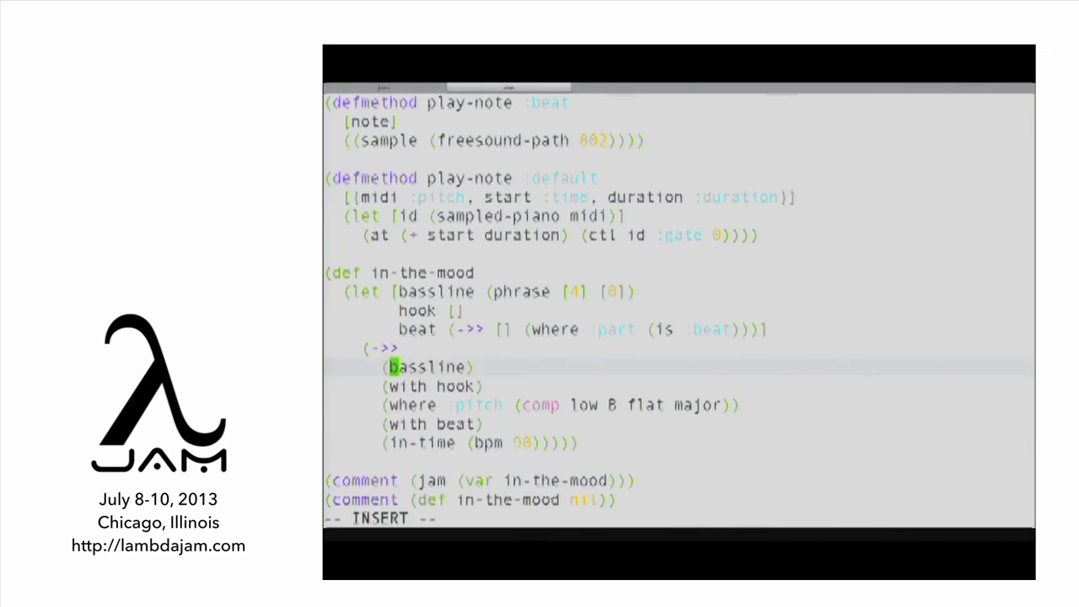
- Replace (bassline) with (mapthen bassline [0 0 3 0 4 0]) in the arrangement
type("mapthen")
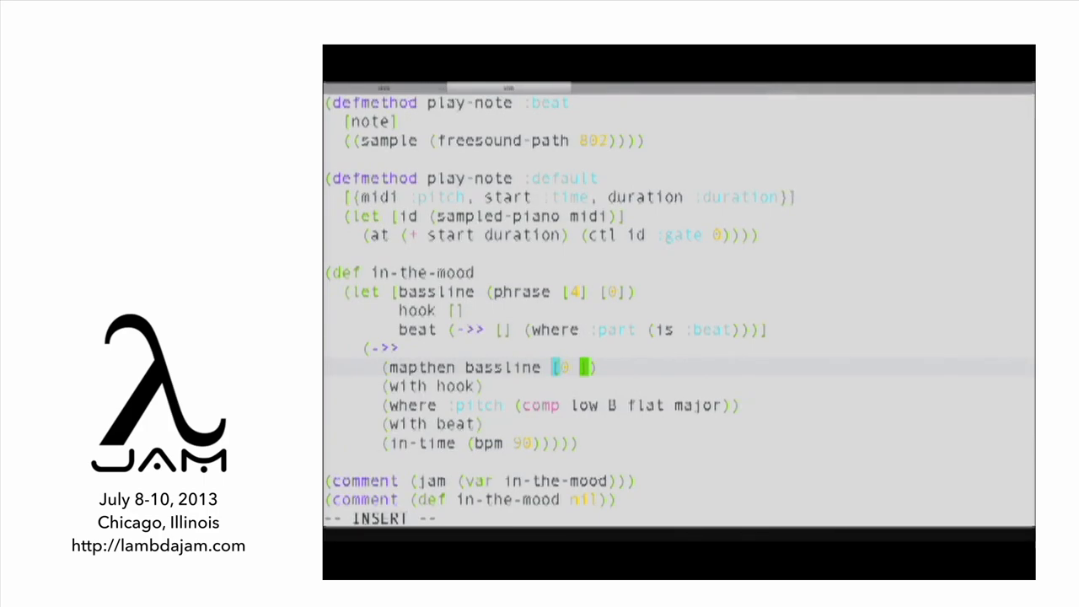
type("0 3 0 4 0")
left_click(490, 292)
type(" #(->>")
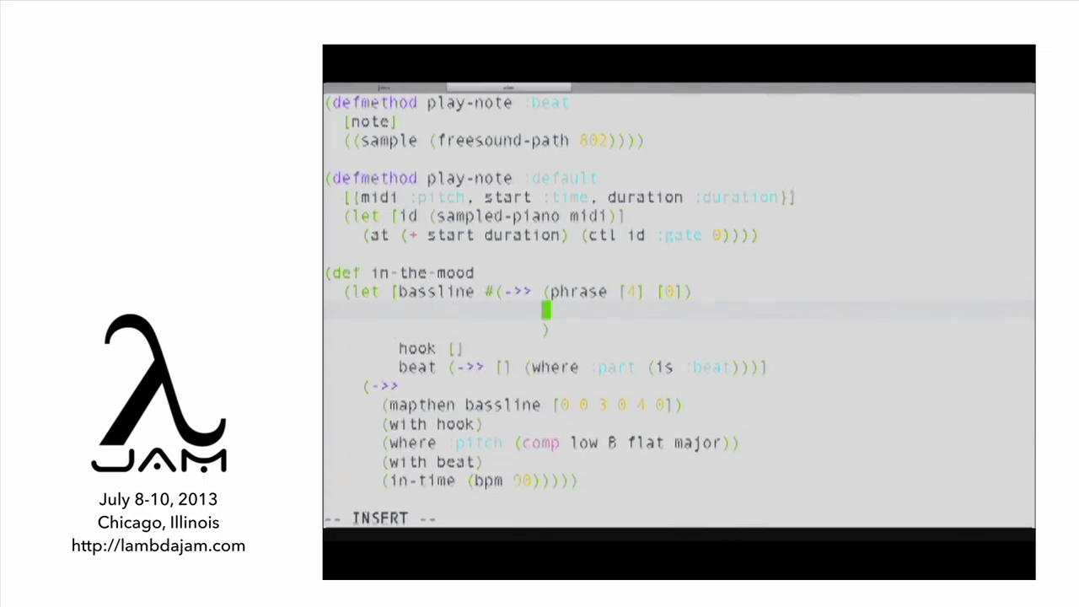
- Make bassline #(->> (phrase ...) (where :pitch (from %))) and start a second where
type("(where :pitch (from %")
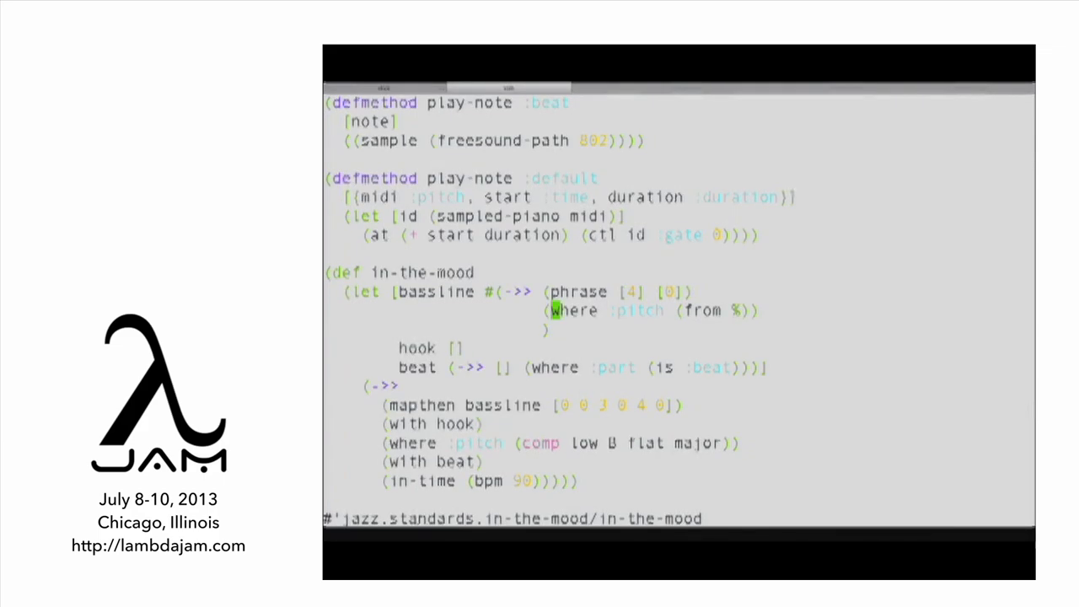
type("(where :pitch lower")
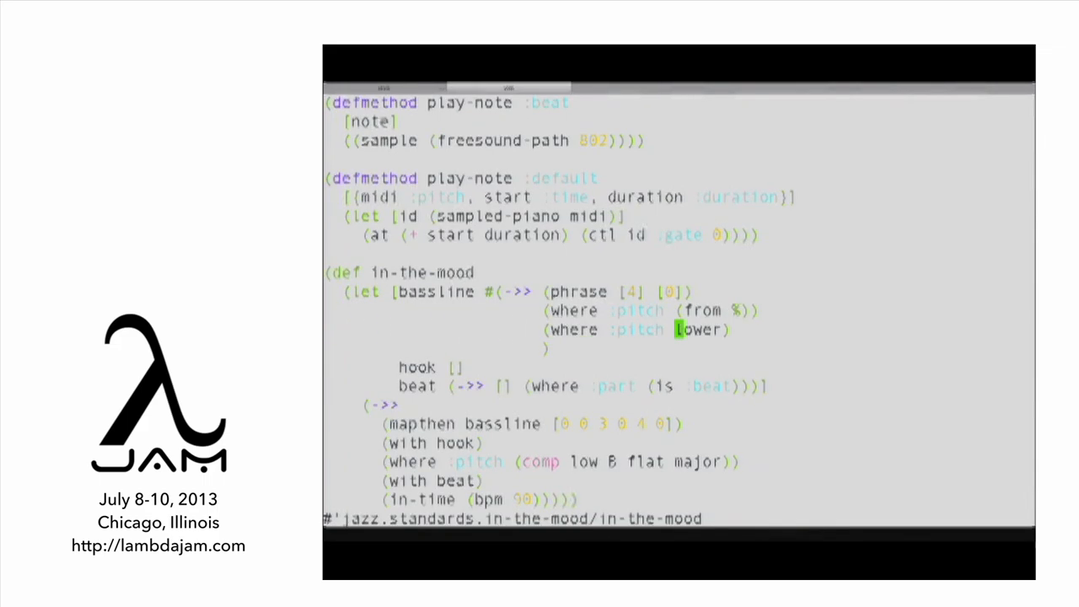
- Add (where :pitch (comp lower lower)) to the bassline's threading form
type("comp")
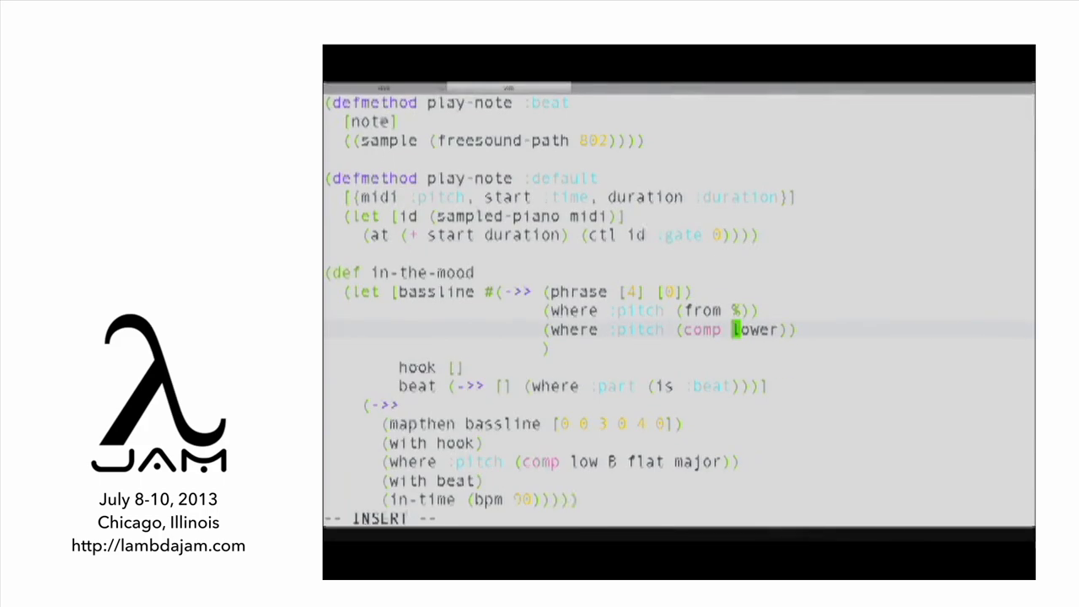
type("lower")
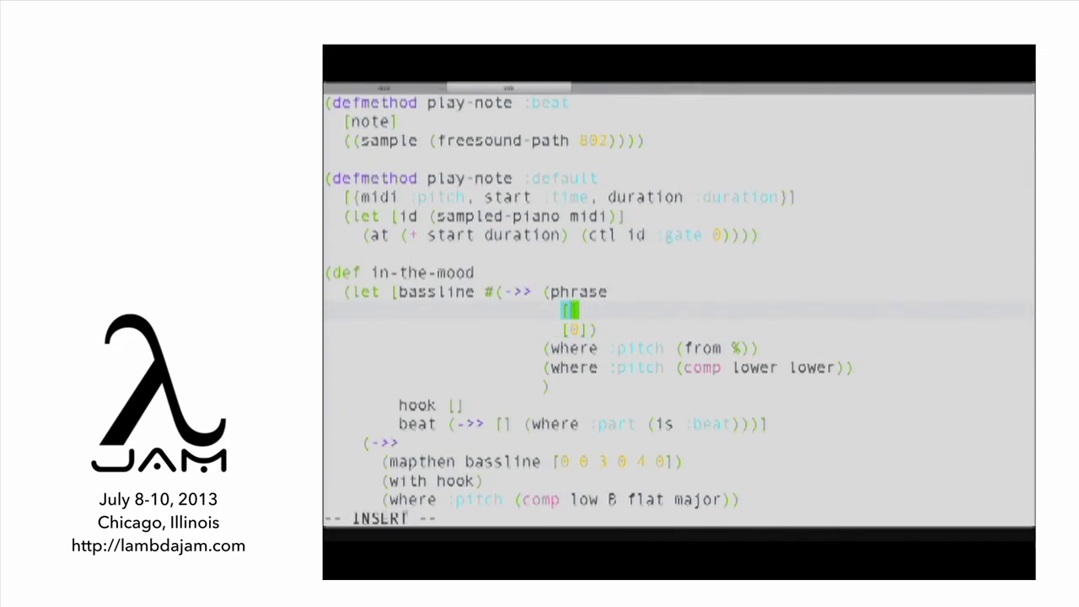
- Enter walking-bass durations [1 1 1/2 1/2 ...] and pitches [0 2 4 ...], then start rewriting beat as a rhythm
type("1 1 1/2 1/2 1 1 1 1")
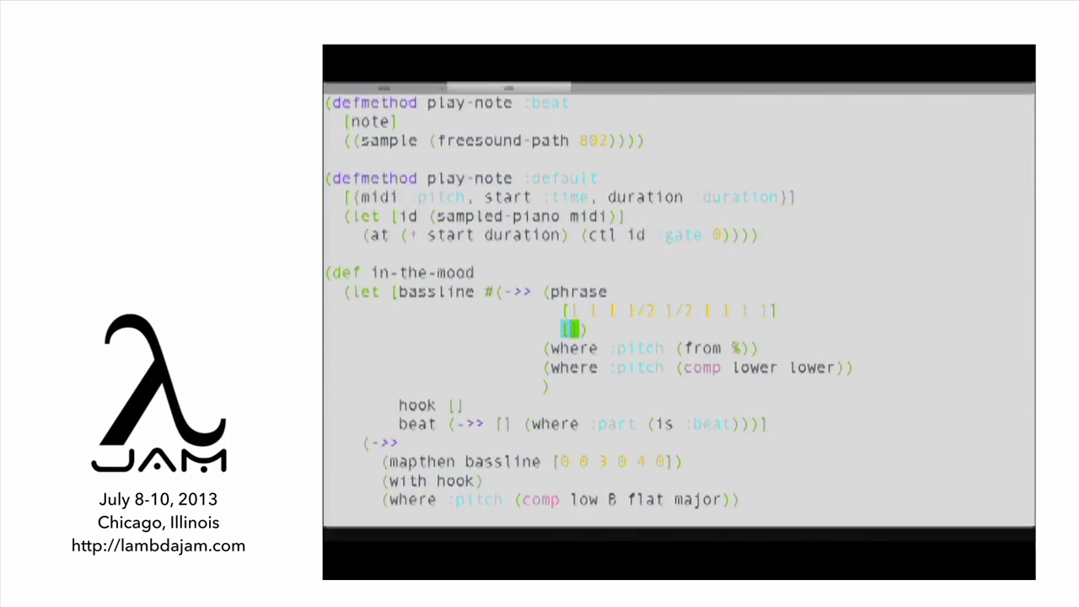
type("0 2 4 5 4 7 5 4 2")
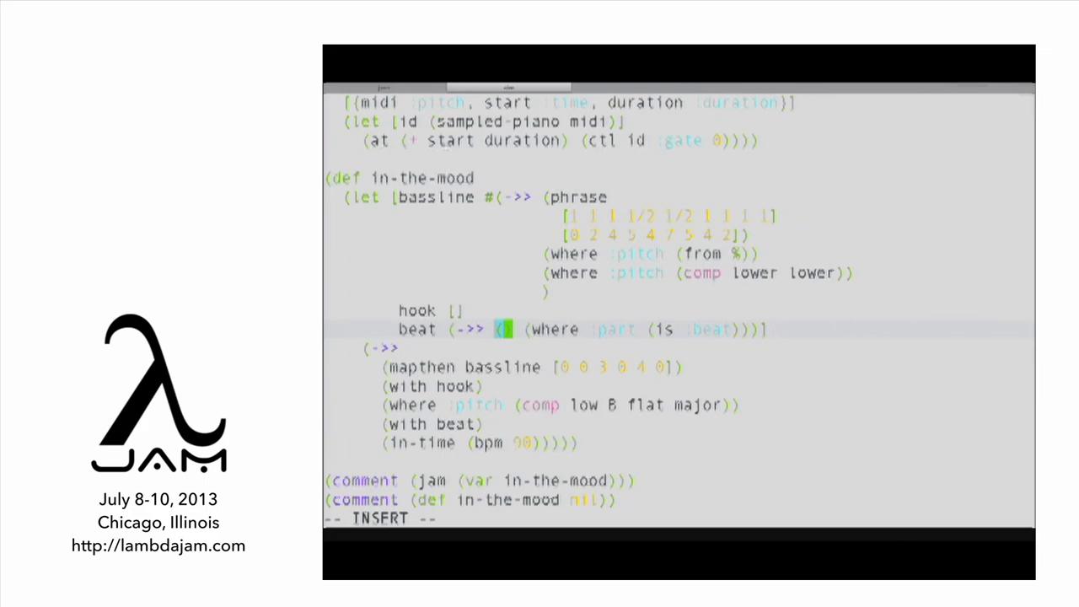
type("rhythm")
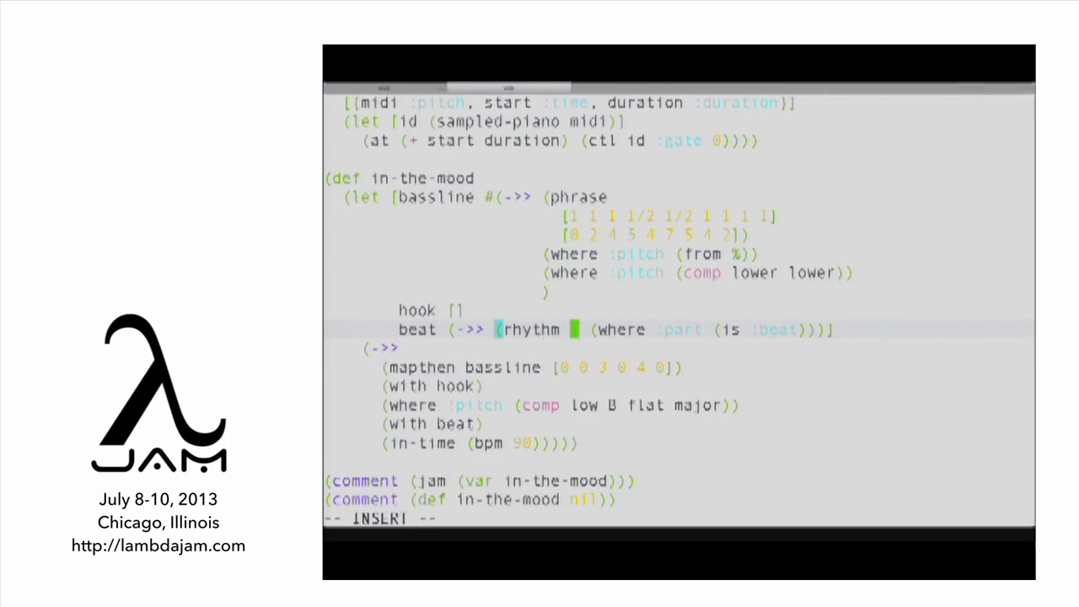
- Make beat (rhythm (cycle [1 1/2 1/2])) and begin a take of 12 on the next line
type("1 1/2")
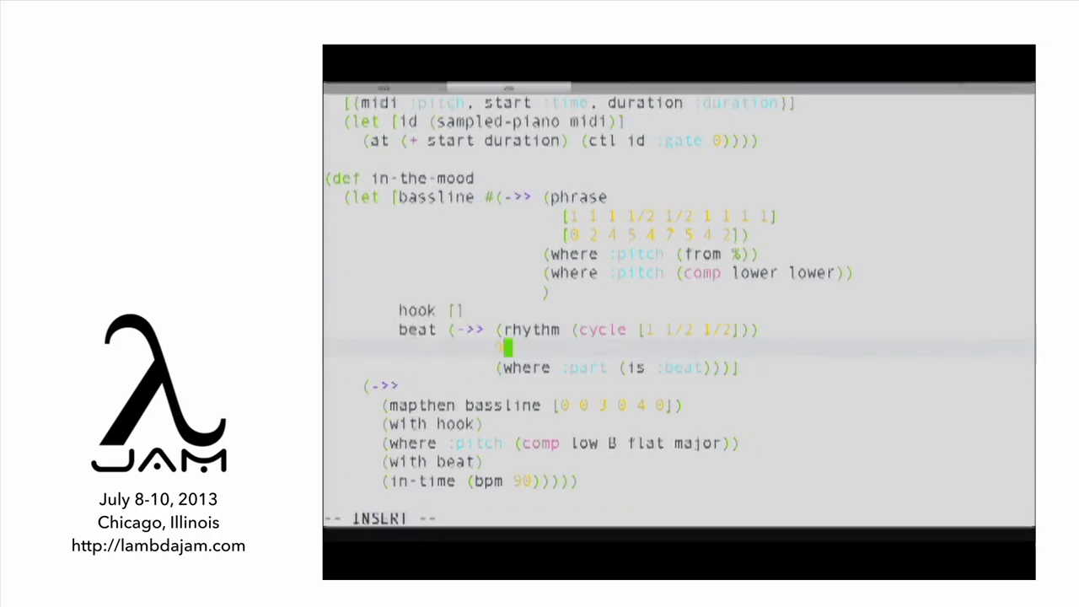
type("take 12")
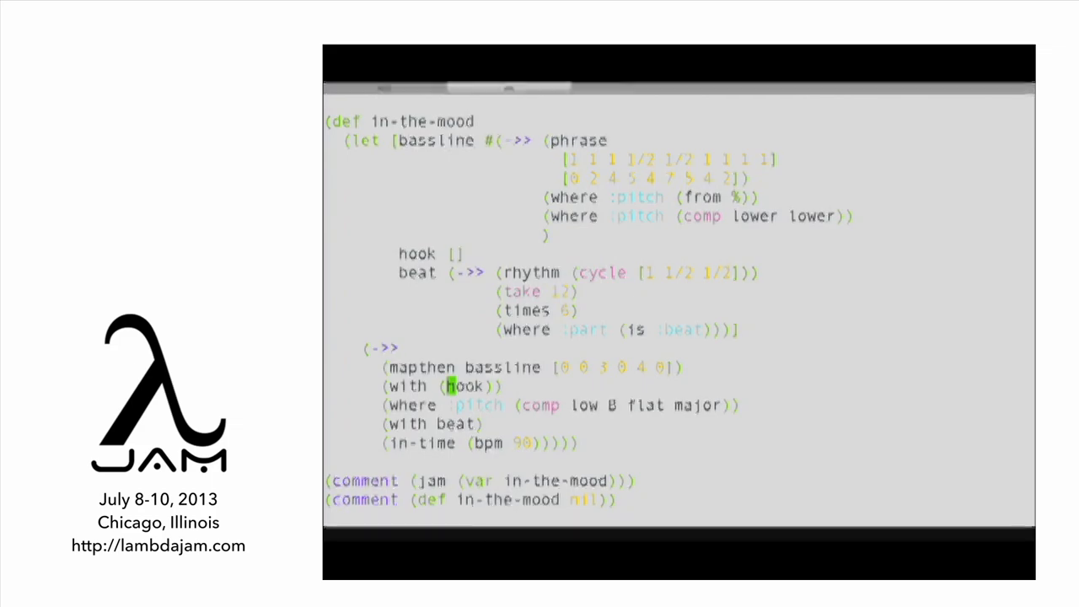
- Wrap hook in mapthen with the pitch pattern [7 7 3 7 4 7]
type("mapthen")
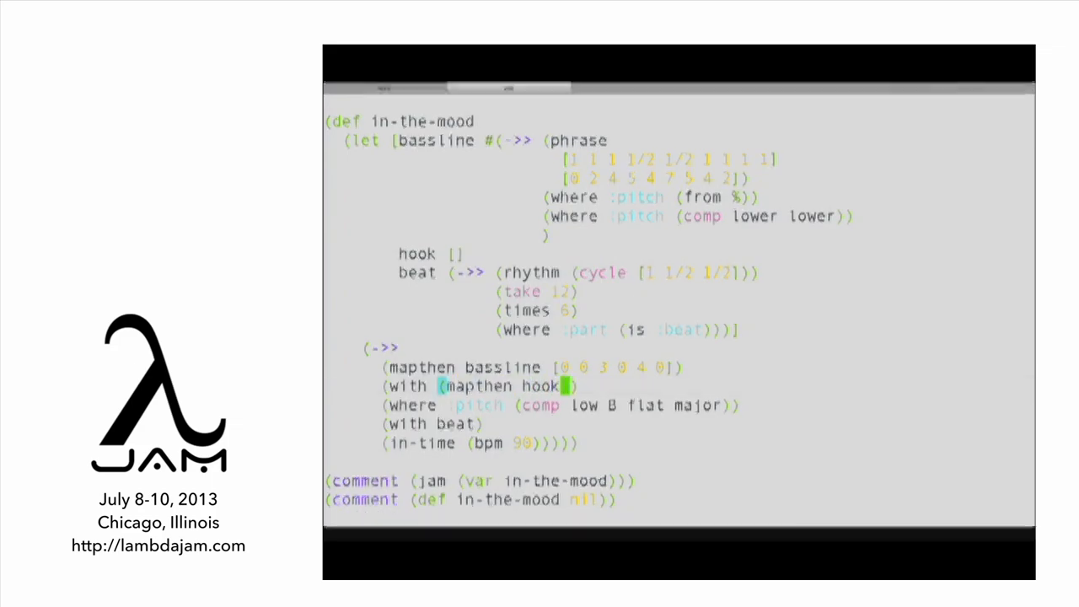
key("i")
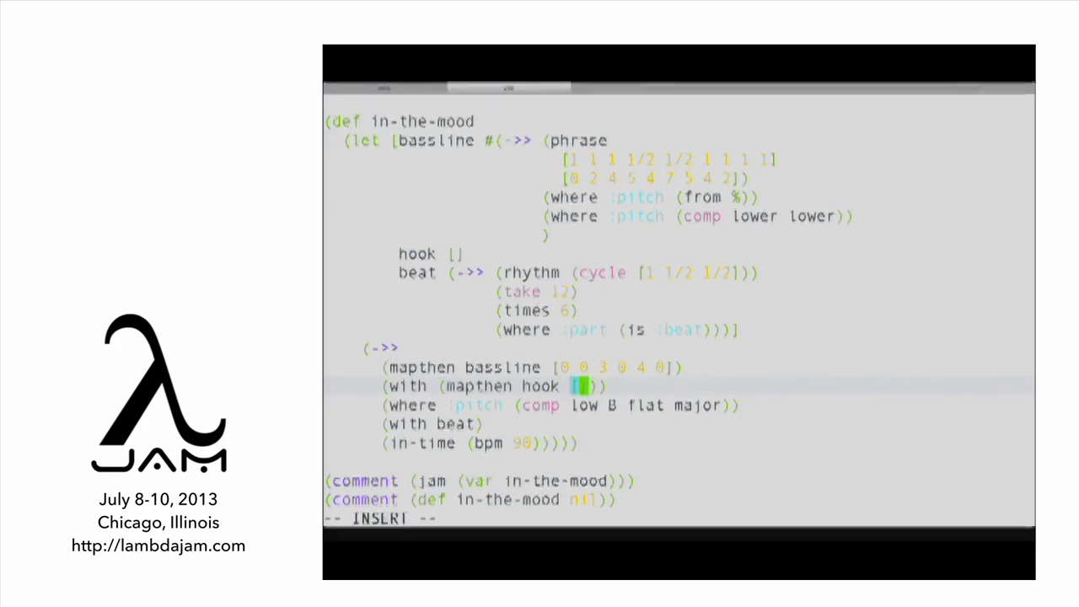
type("7")
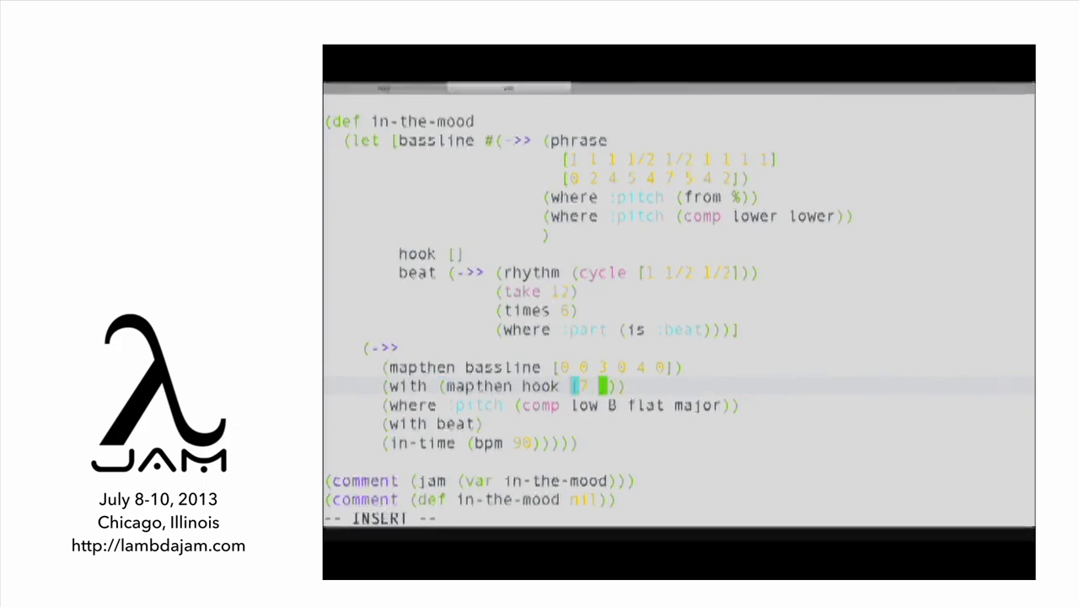
type("7 3 7 4 7")
type("[(invers")
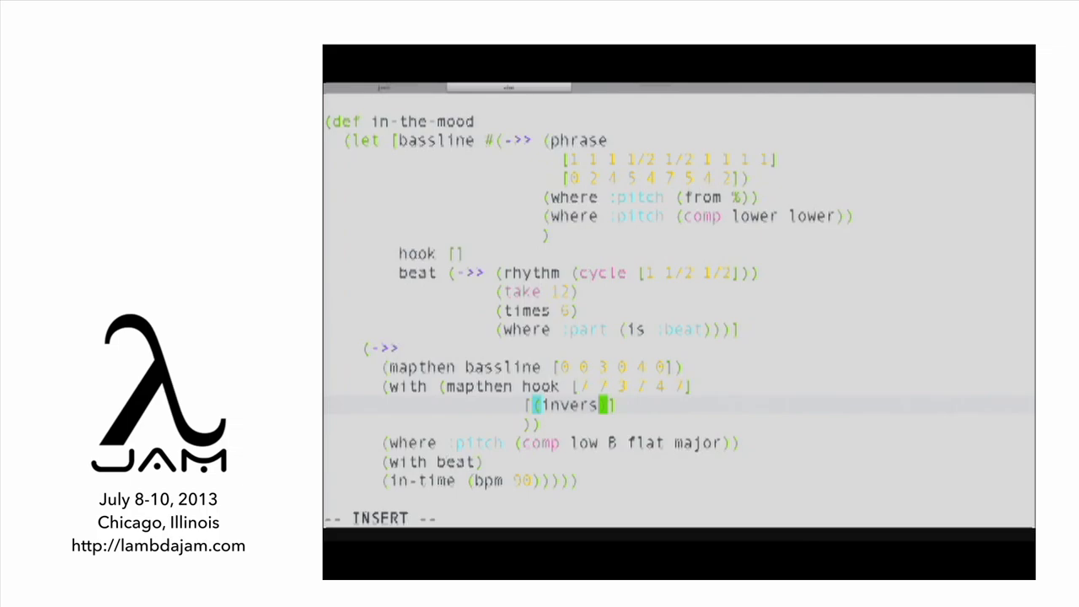
- Add the vector of inverted triads, e.g. (inversion triad 1), as mapthen's second argument
type("ion t")
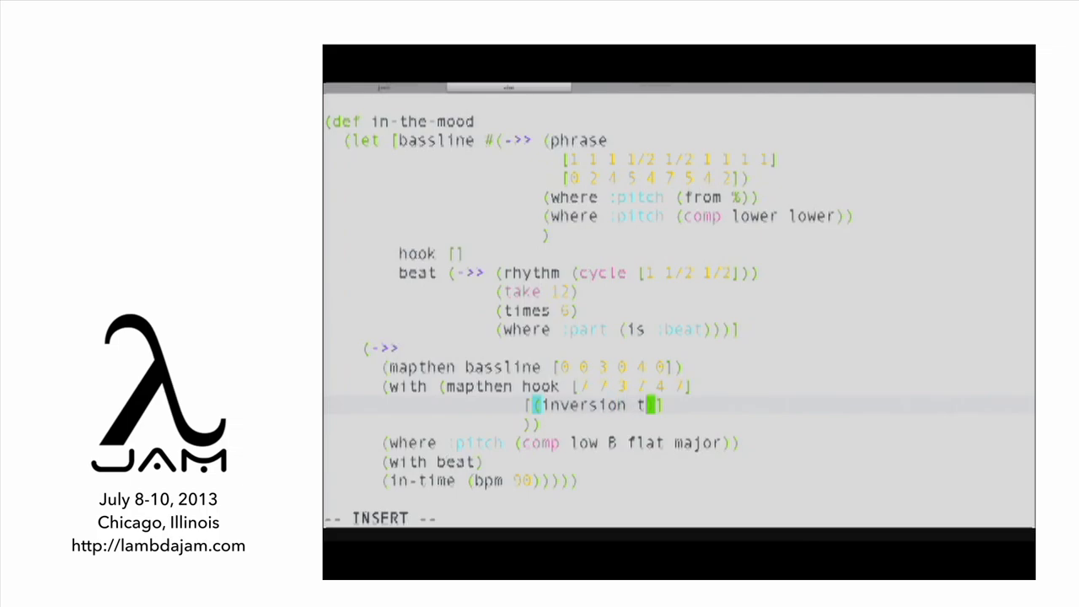
type("riad 1")
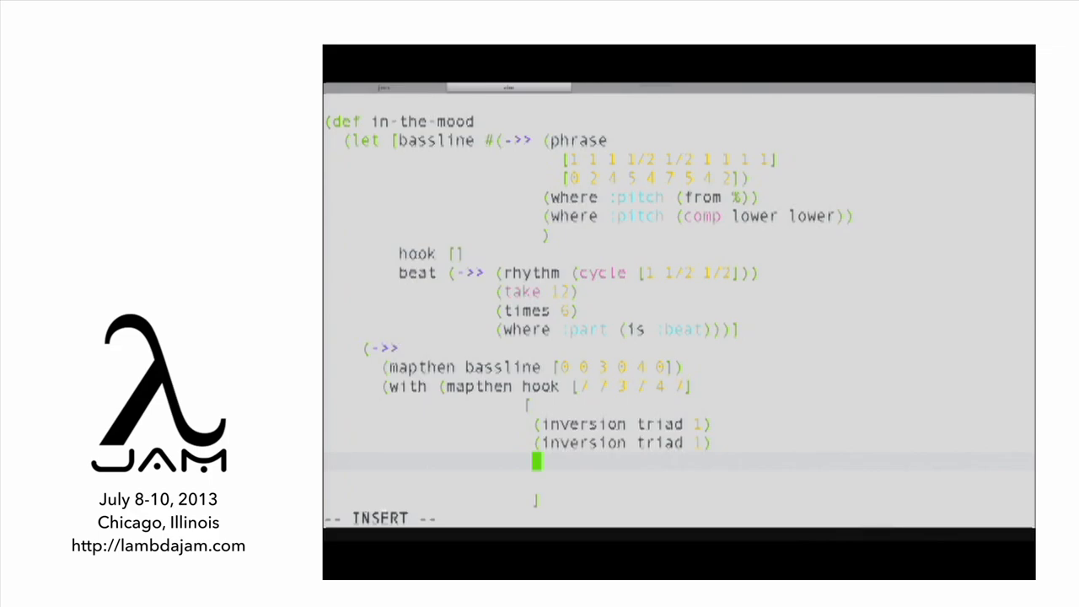
type("triad")
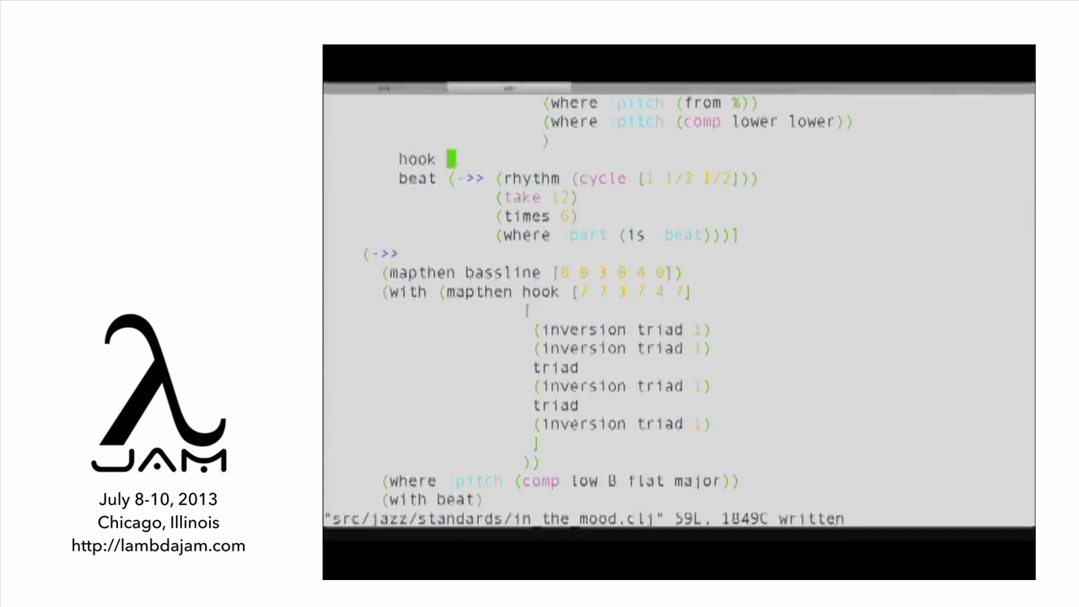
- Rewrite hook as #(->> %2 vals sort cycle ...) threading each chord's sorted notes
type("#(-")
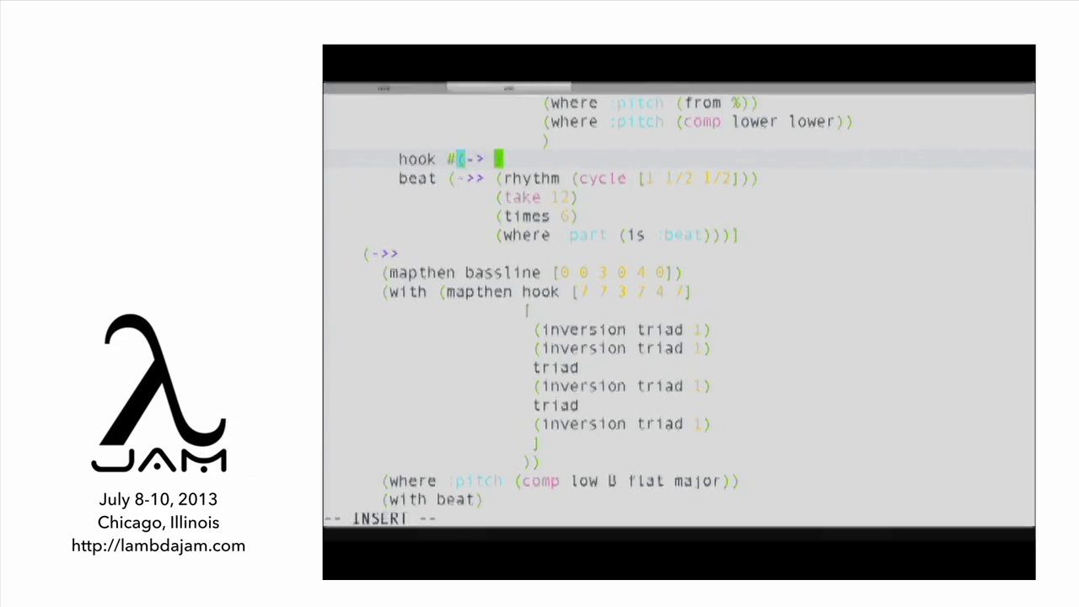
type(">")
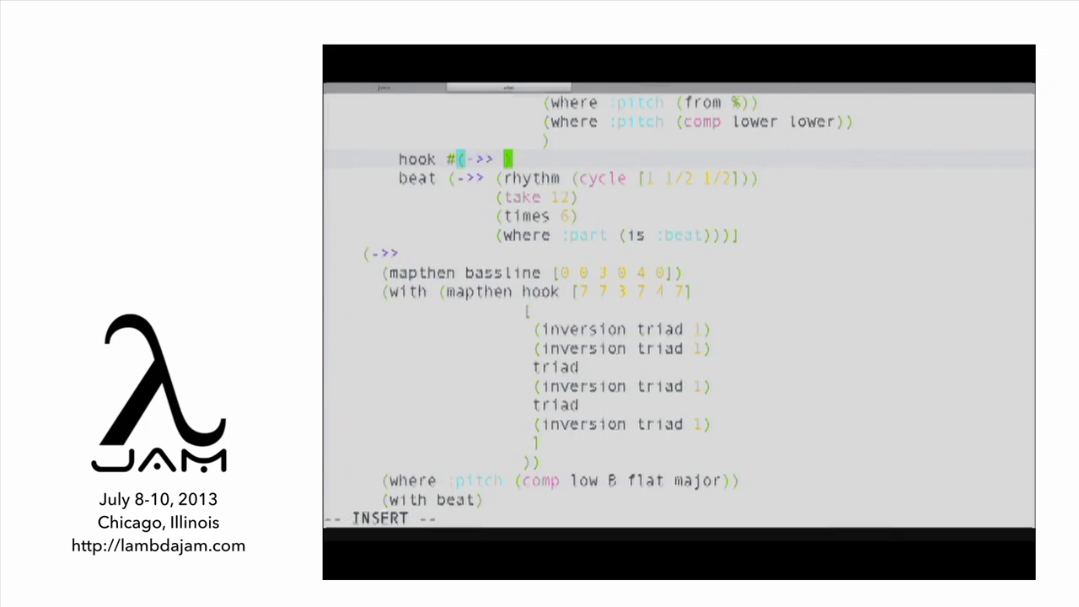
type("%")
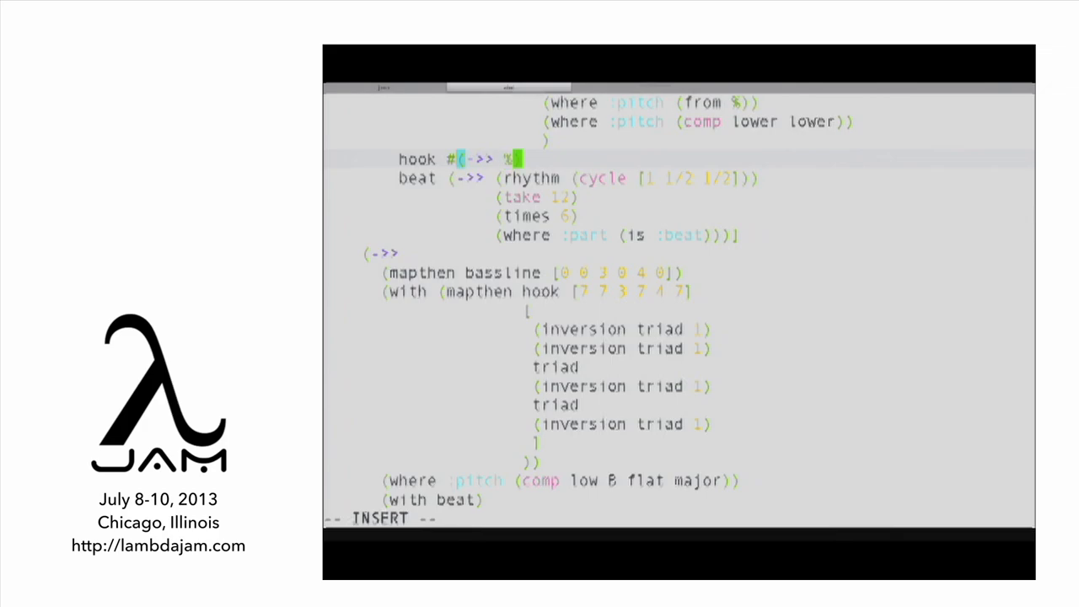
type("2")
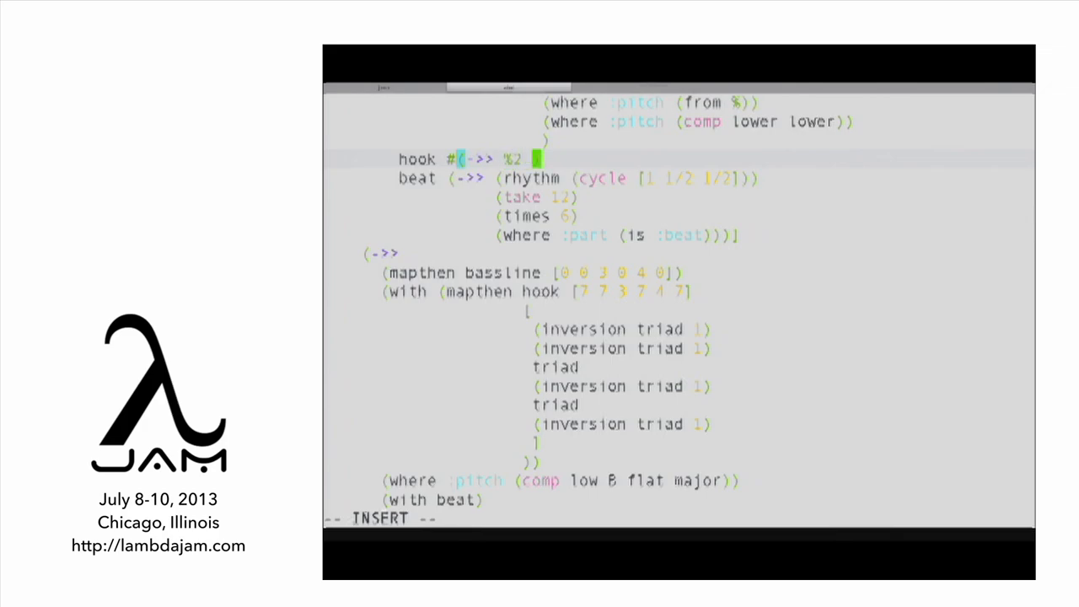
type("vals sort")
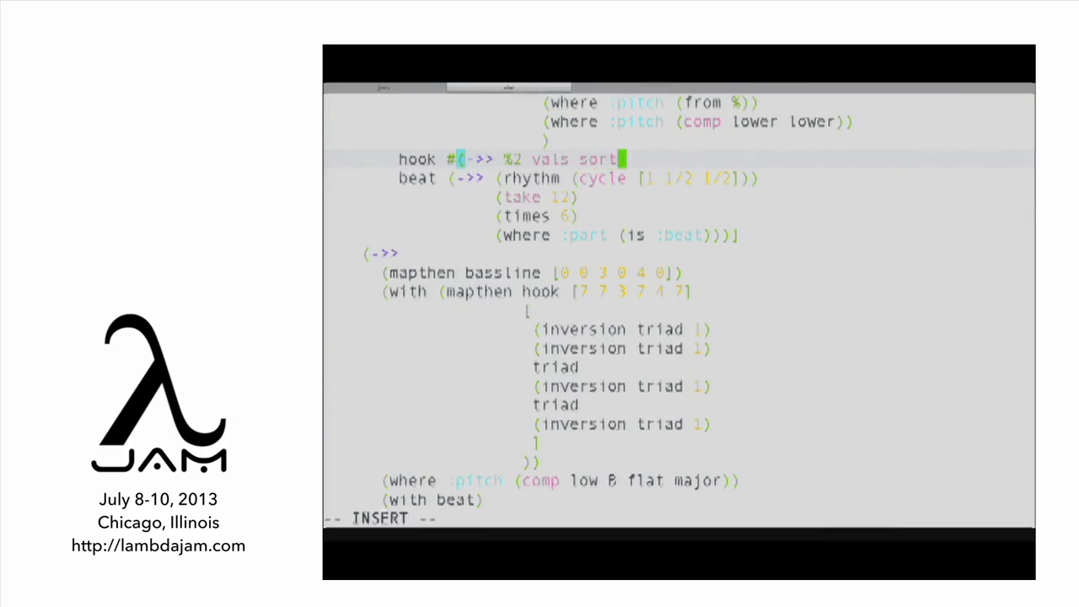
type("cycle")
type("(phrase (repea")
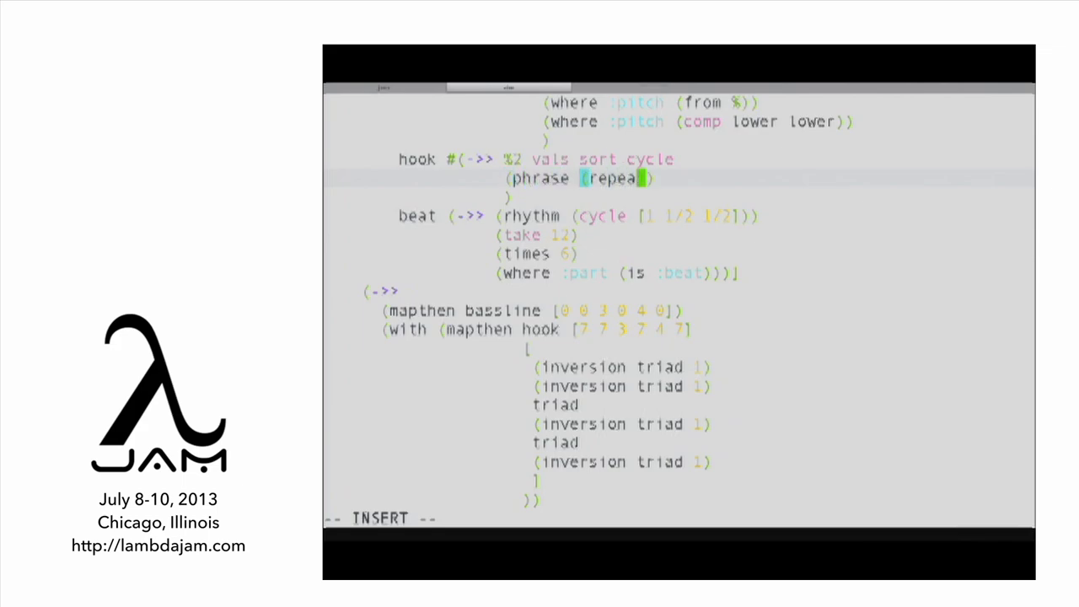
- Give the hook a phrase of repeated 1/2 notes ending on 5/2, with (where :pitch (from ...))
type("1 1/2]")
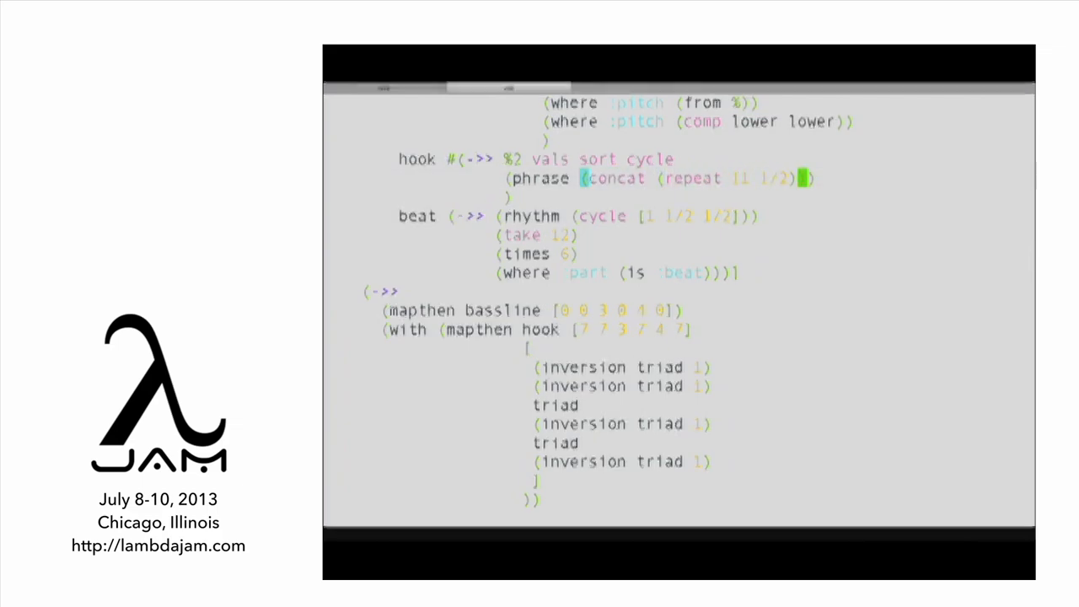
key("i")
type(" [5/2")
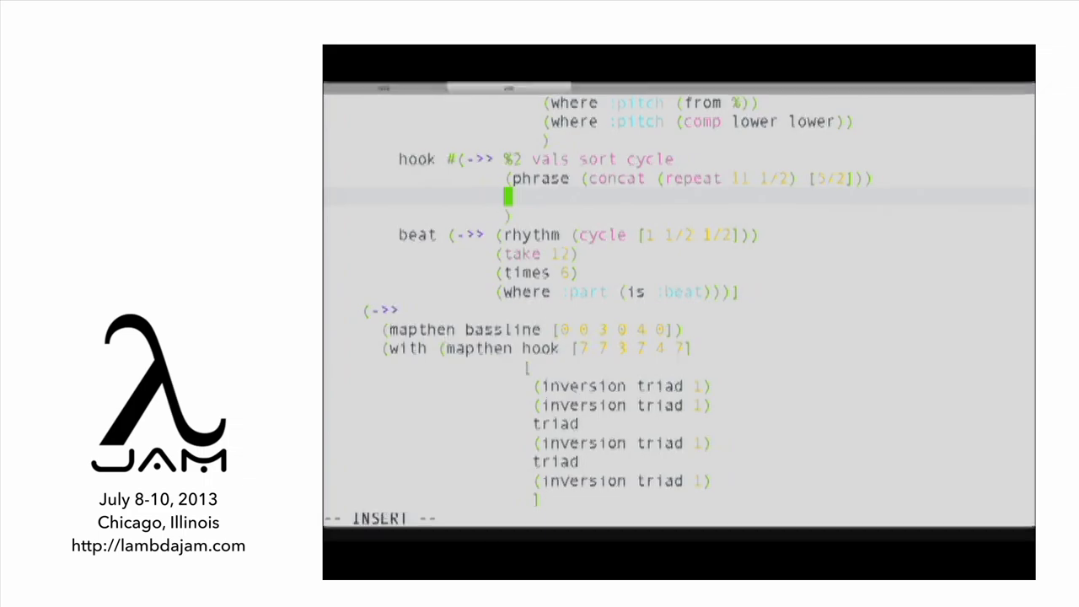
type("(where :pitch")
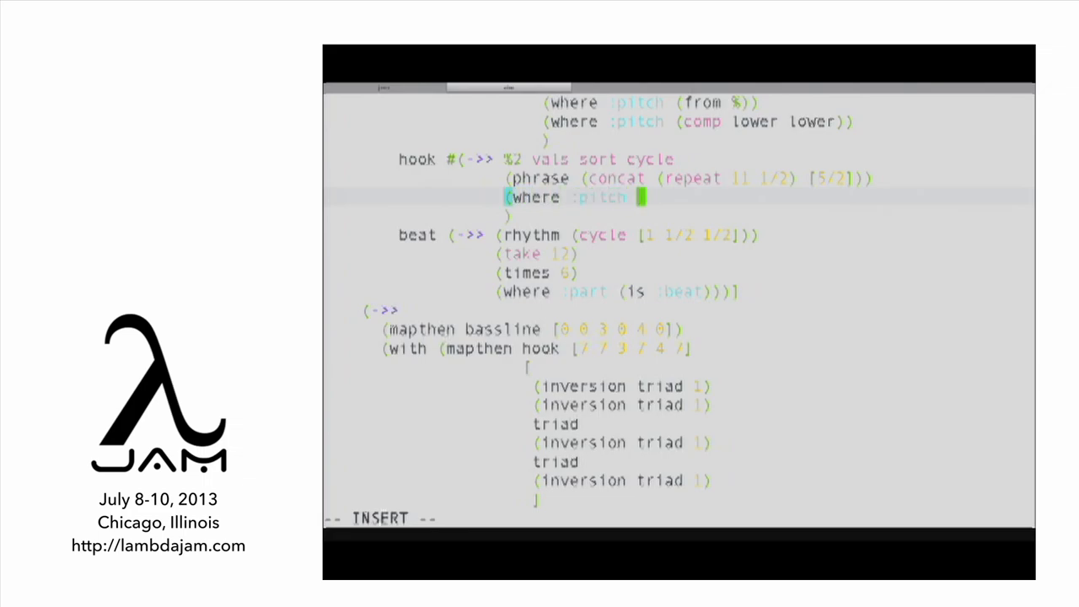
type("(fr")
type("(in-")
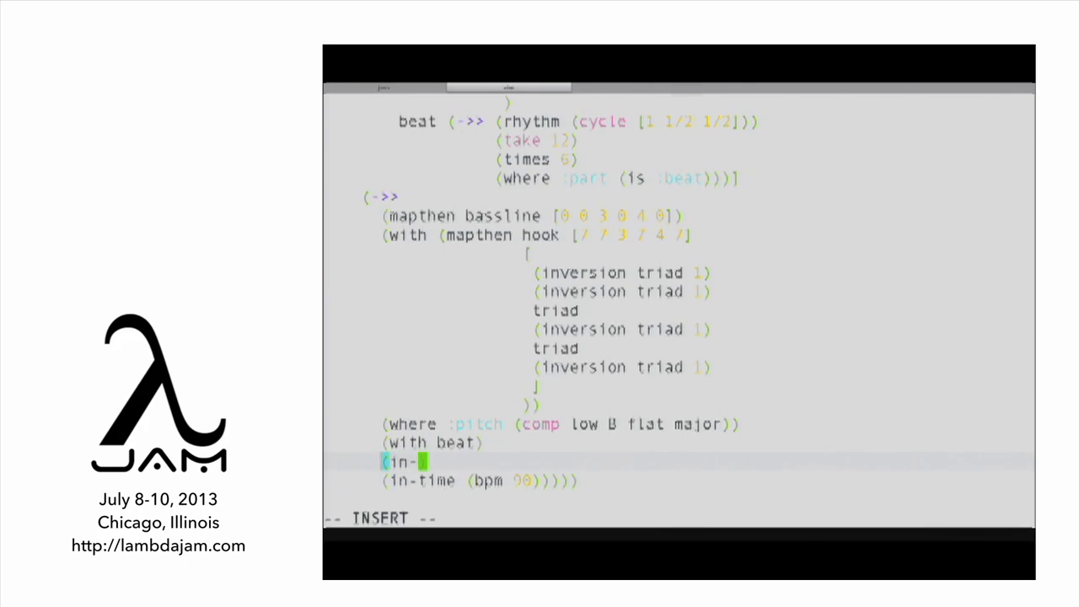
- Write (in-time (comp (scale [2/3 1/3]) ...)) for swing timing above the bpm form
type("time")
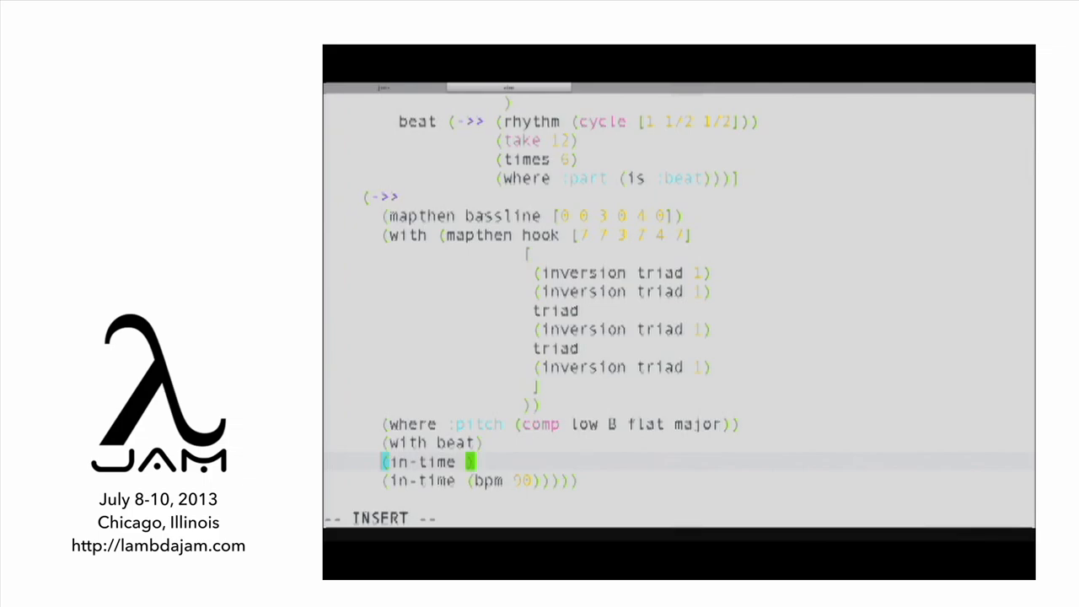
type("com")
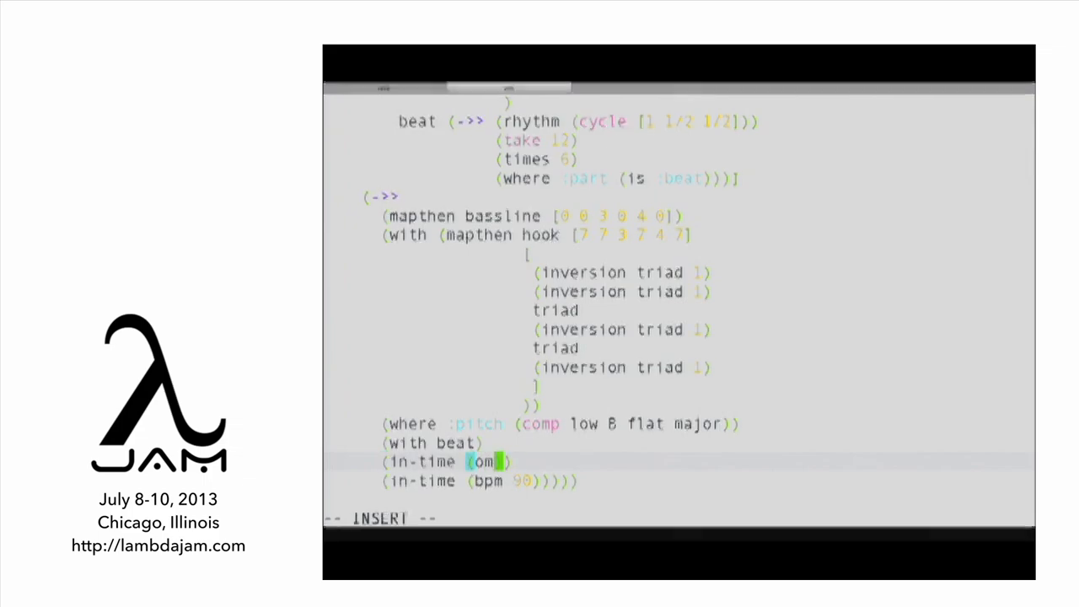
type("p")
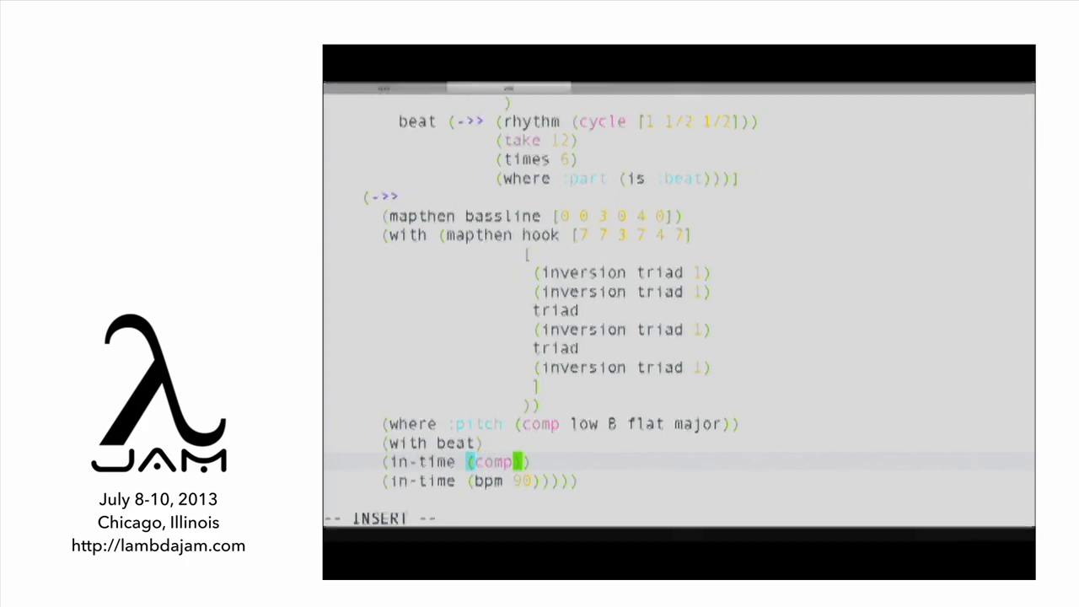
type("(scale")
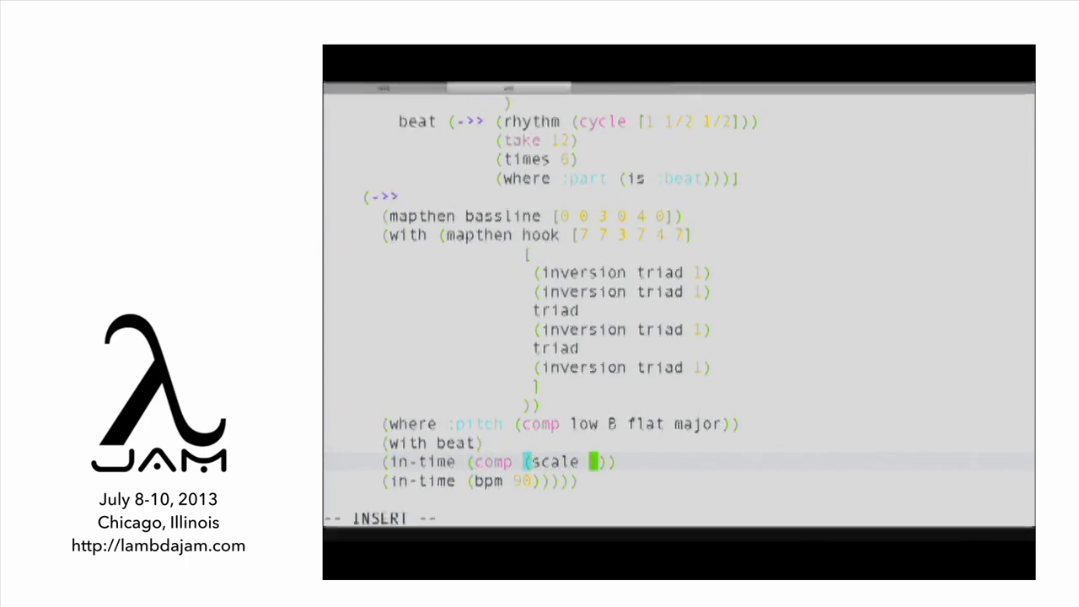
type("2/3 1/3]")
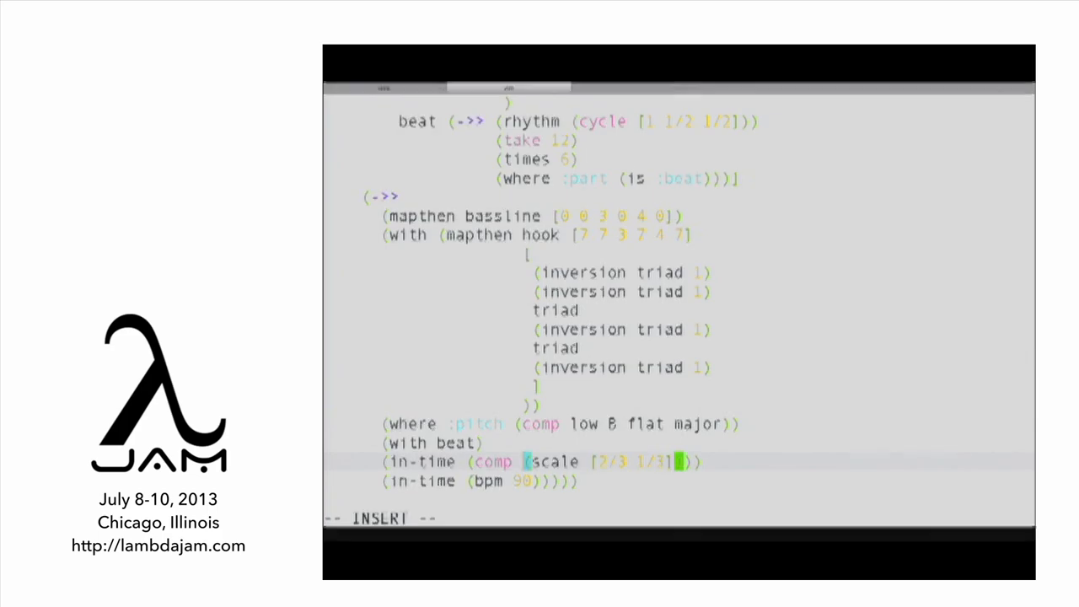
type("1 (")
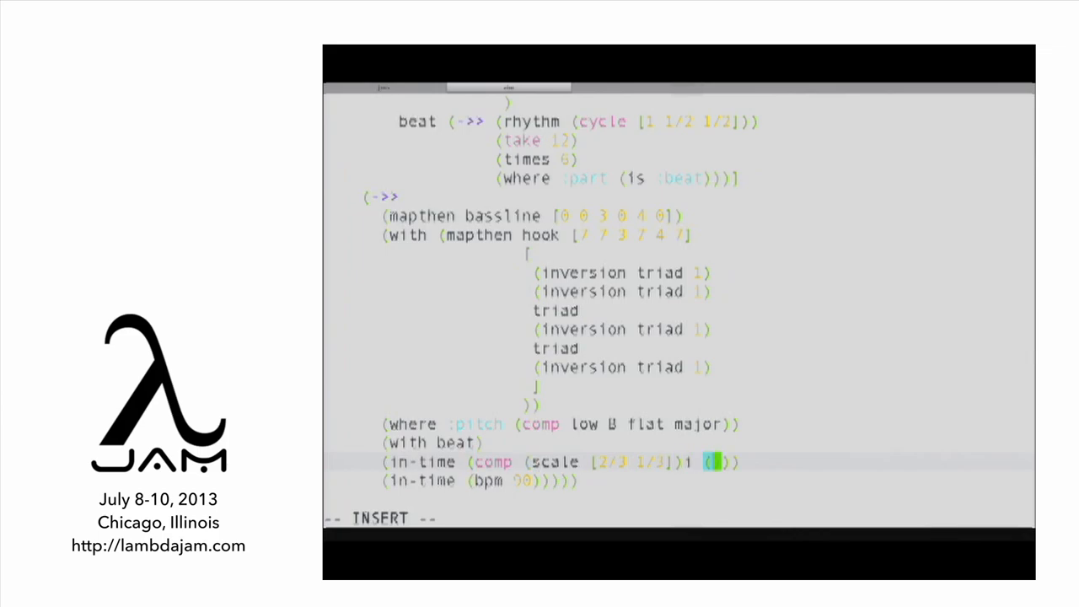
- Compose the scale with an anonymous function #(* 2 %) doubling each time value
type("#")
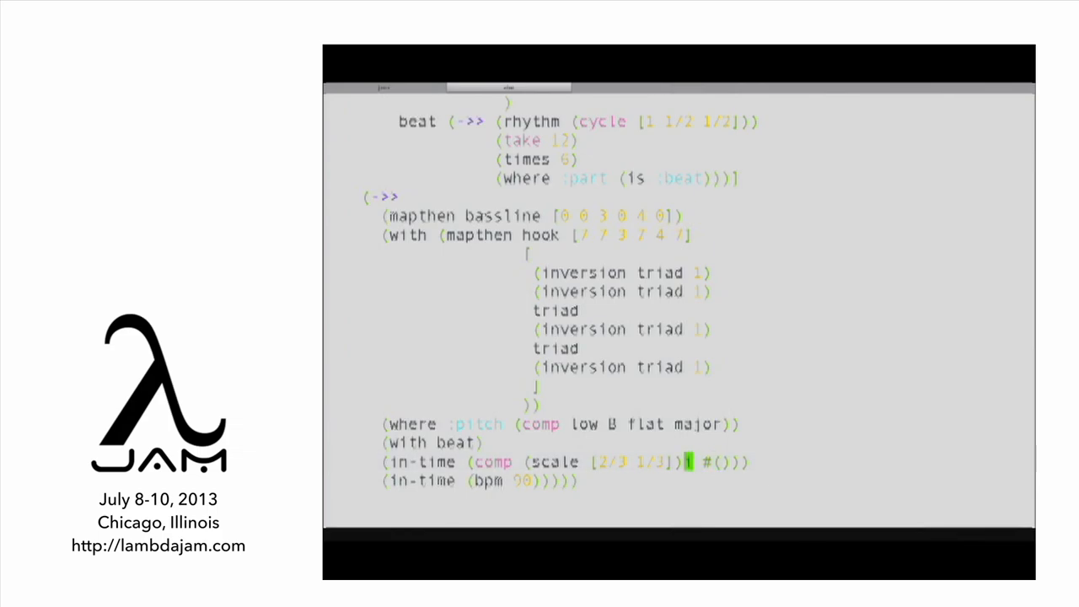
key("i")
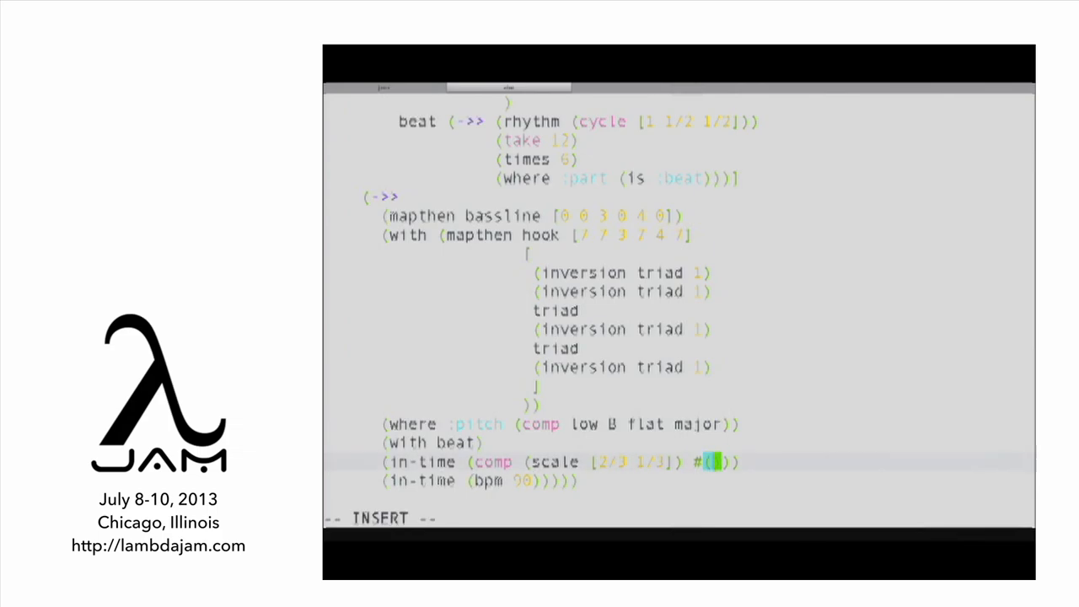
type("* 2 %")
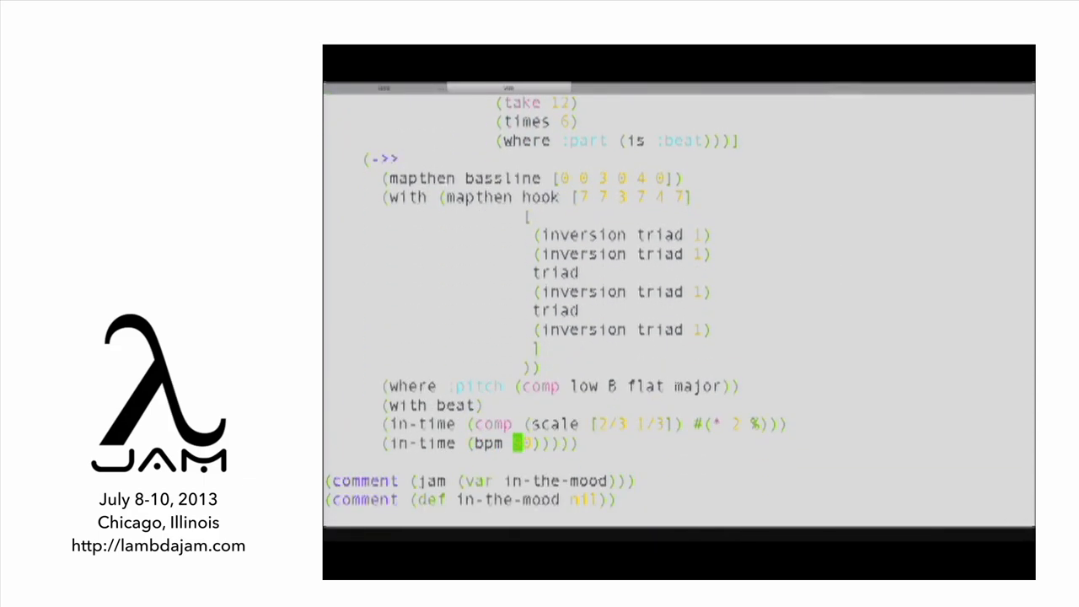
- Raise the tempo to bpm 130 and re-evaluate the in-the-mood definition
type("13")
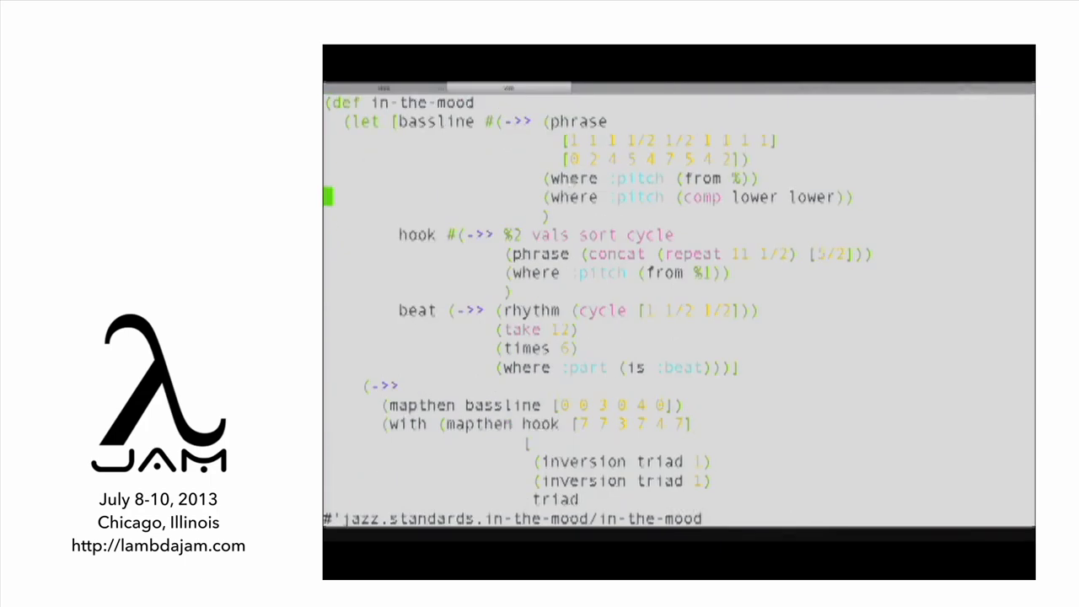
scroll("down", 3)
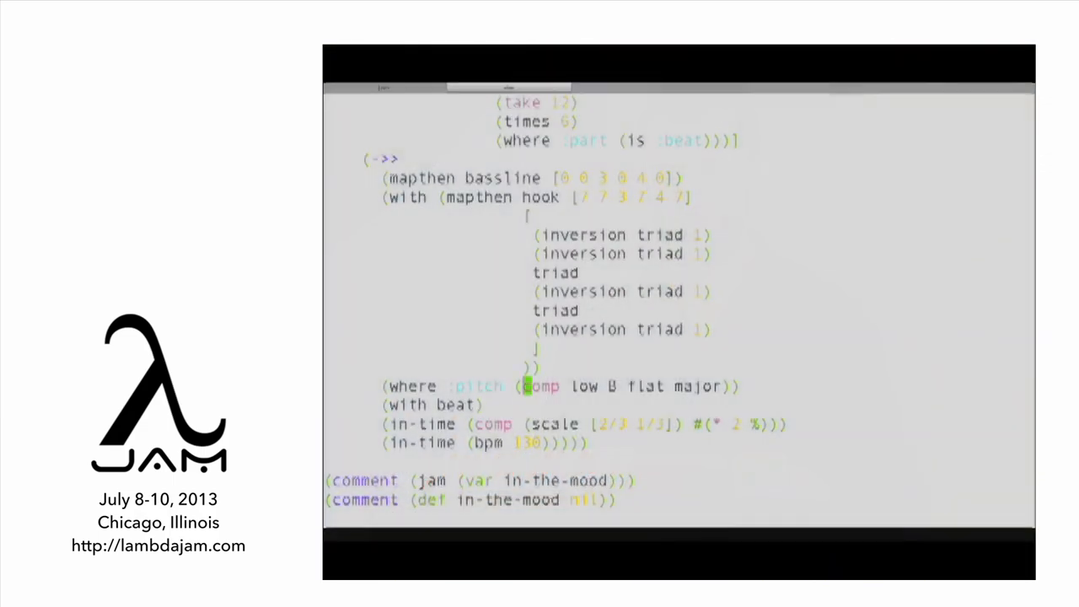
- Split vals sort cycle onto separate lines, add a ;-commented repeat step, and write in_the_mood.clj
scroll("down", 3)
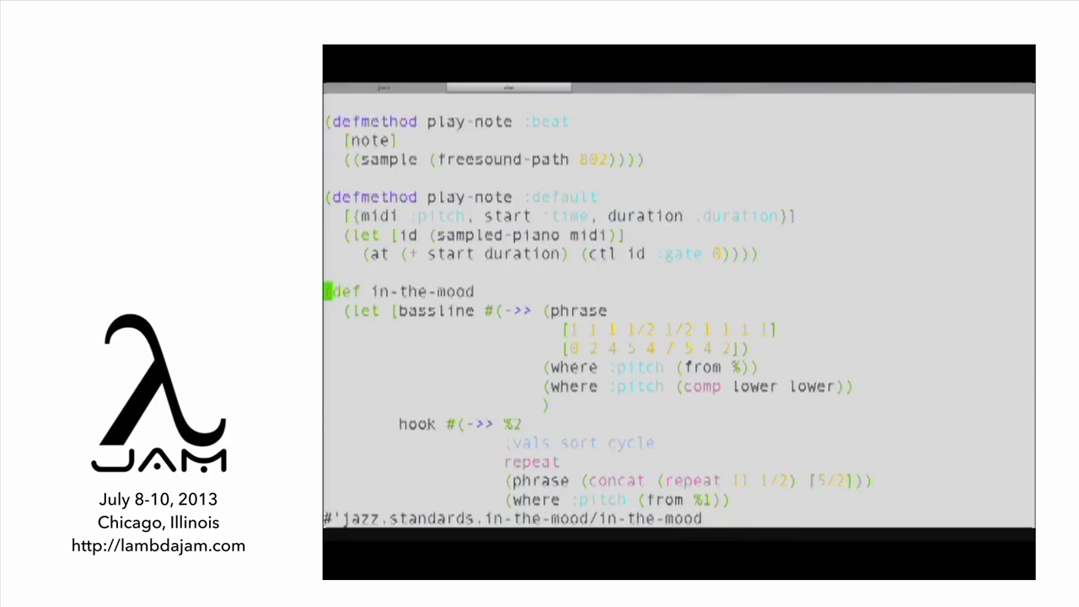
scroll("down", 3)
type(";")
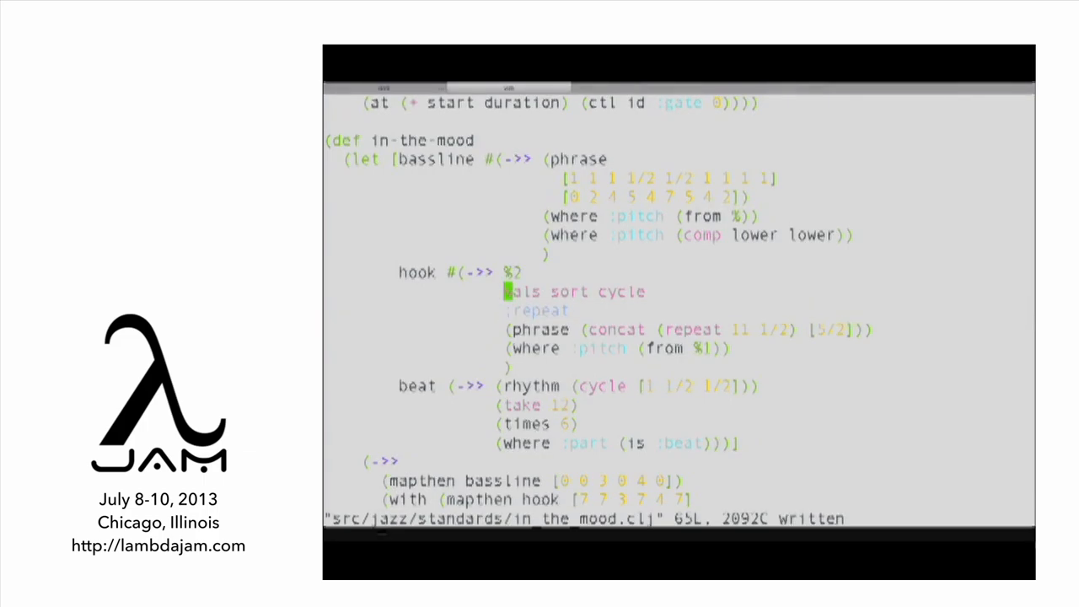
scroll("down", 3)
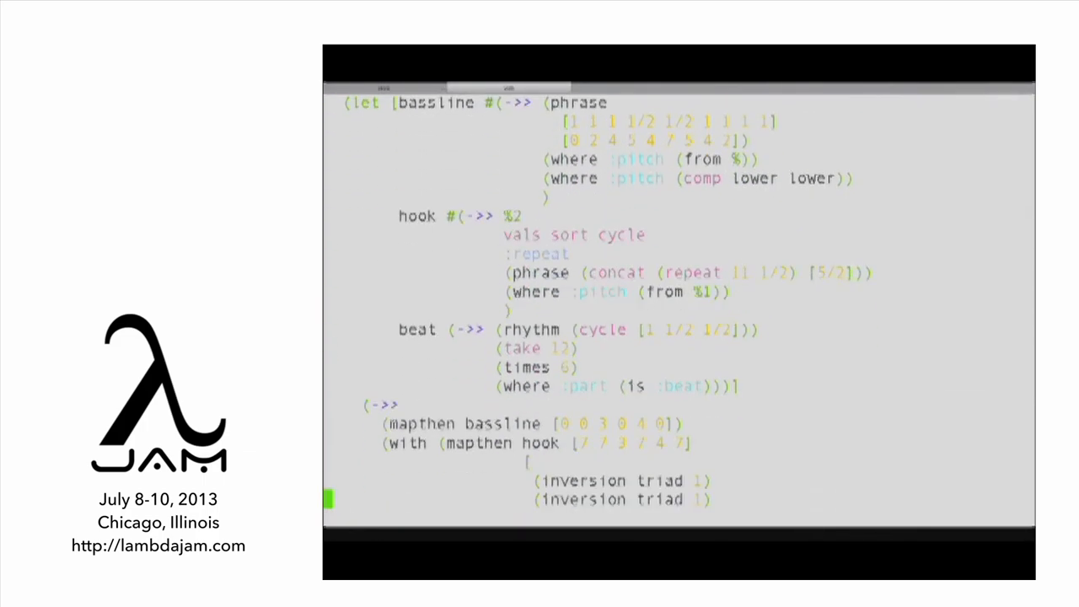